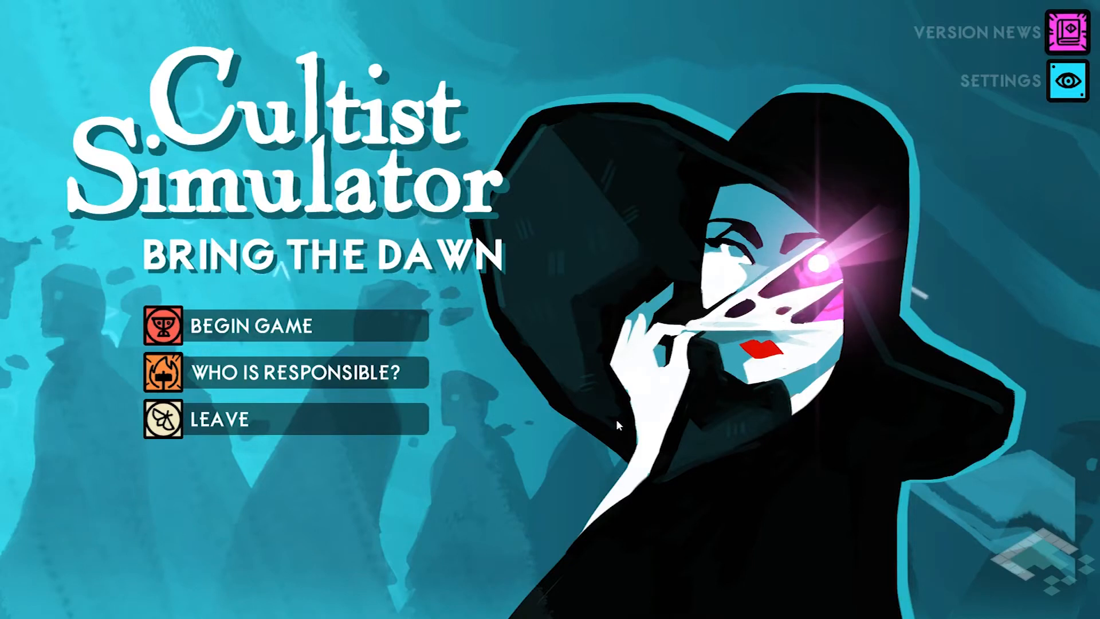
mouse_move(253, 325)
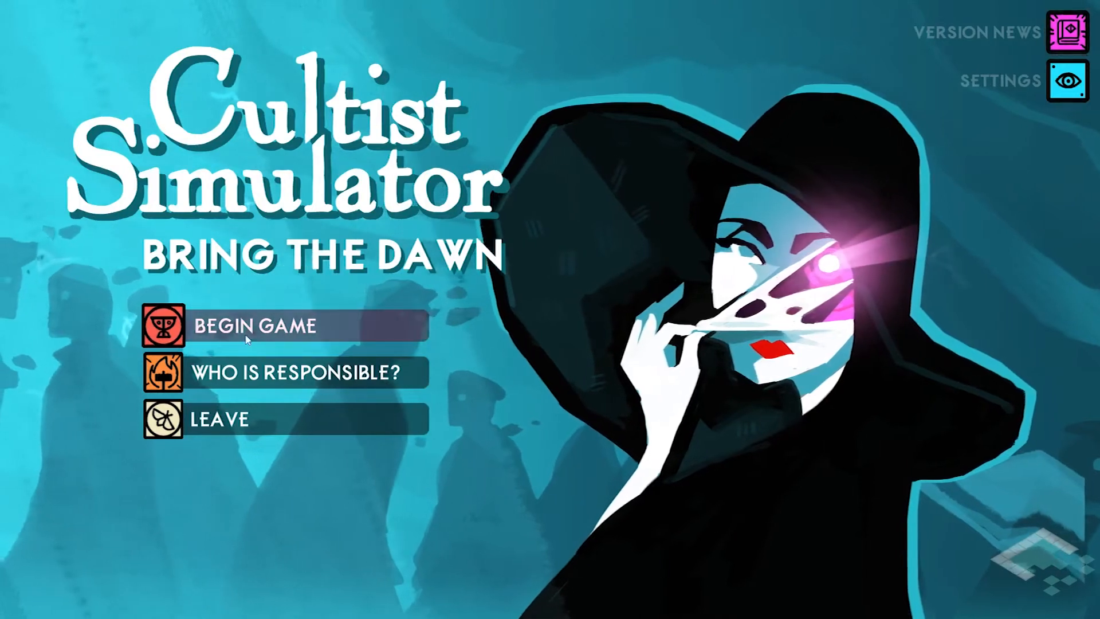
Start a new game from the title screen.
left_click(254, 325)
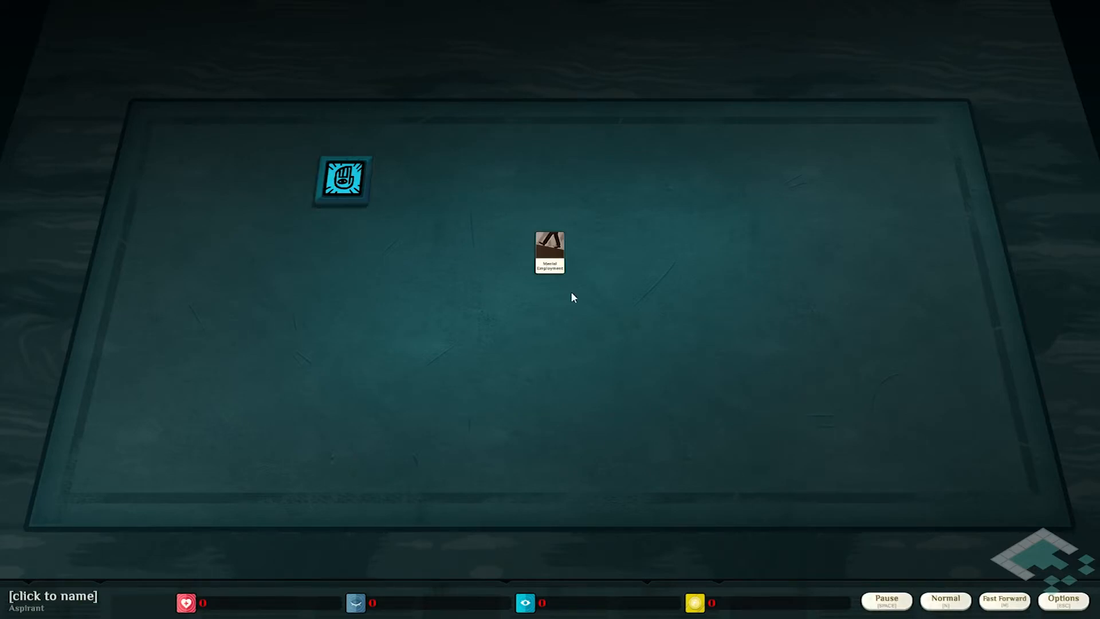
mouse_move(574, 299)
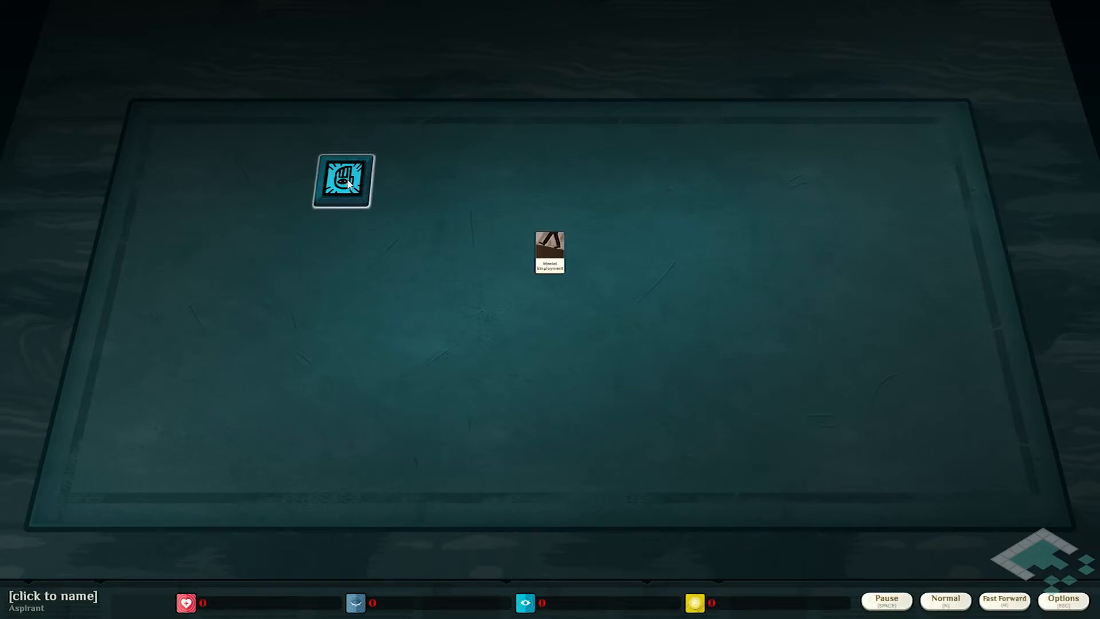
Open the Work verb's panel on the board.
left_click(343, 179)
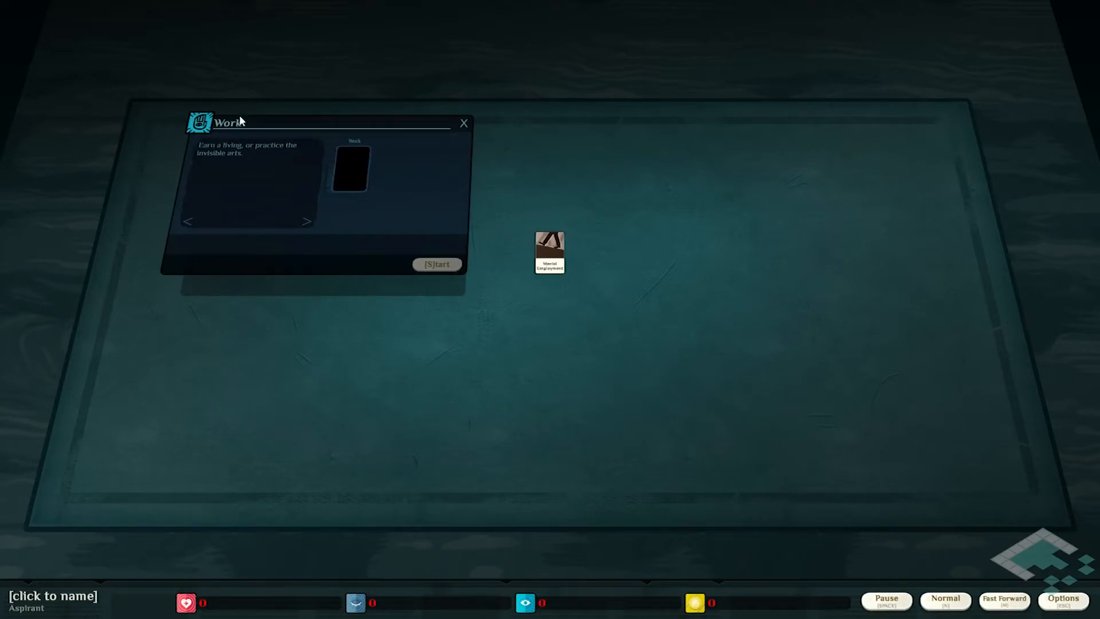
mouse_move(214, 142)
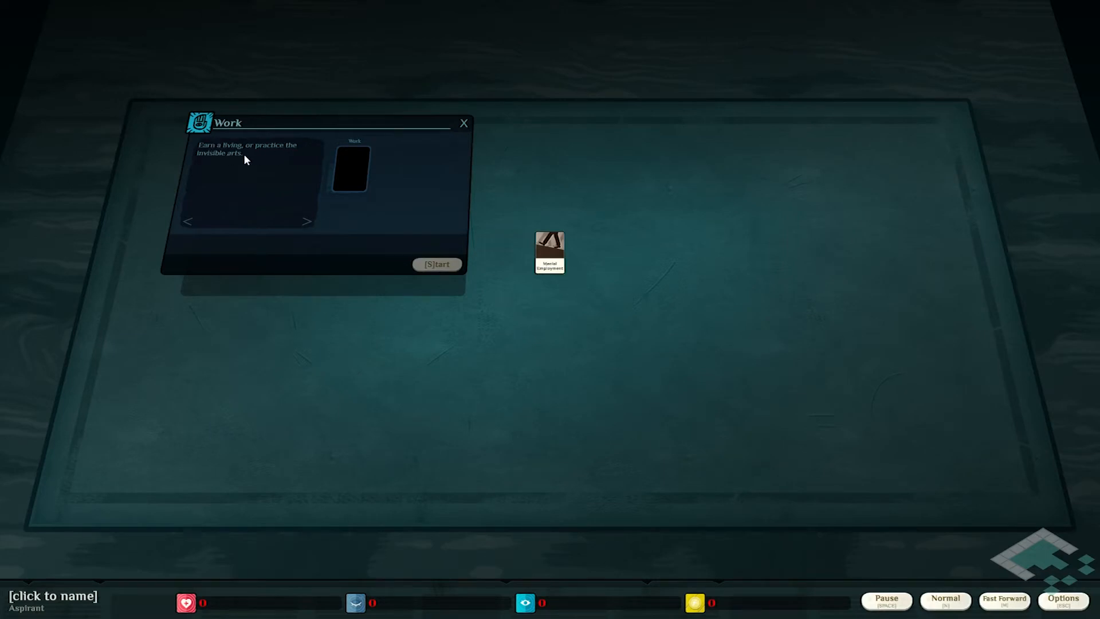
mouse_move(350, 168)
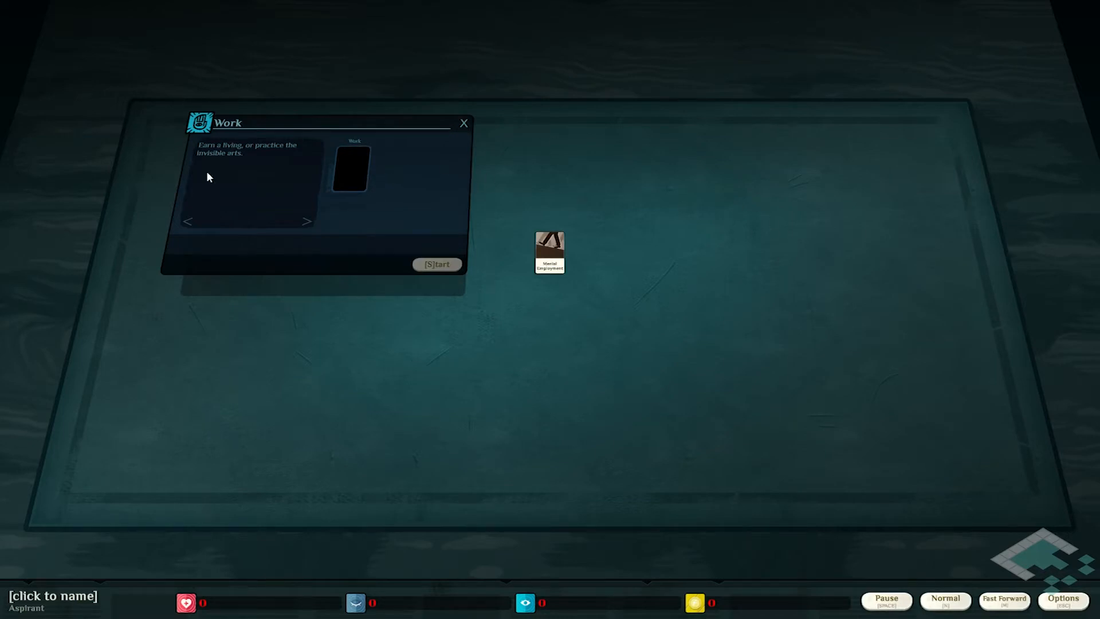
mouse_move(237, 152)
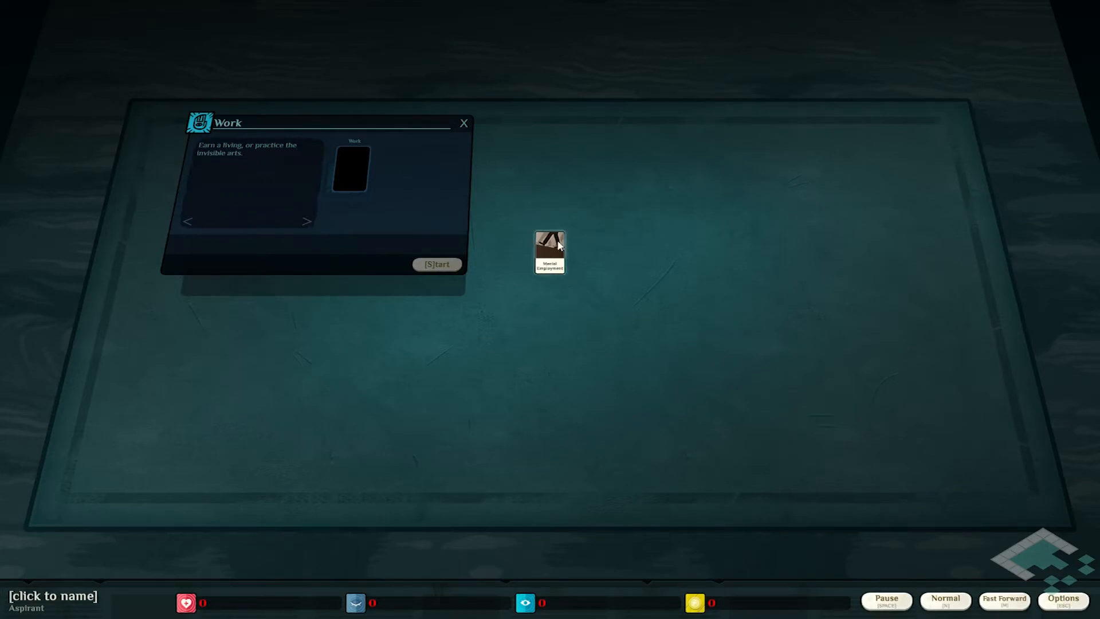
Place the Menial Employment card into the Work verb's slot.
left_click_drag(549, 252, 477, 224)
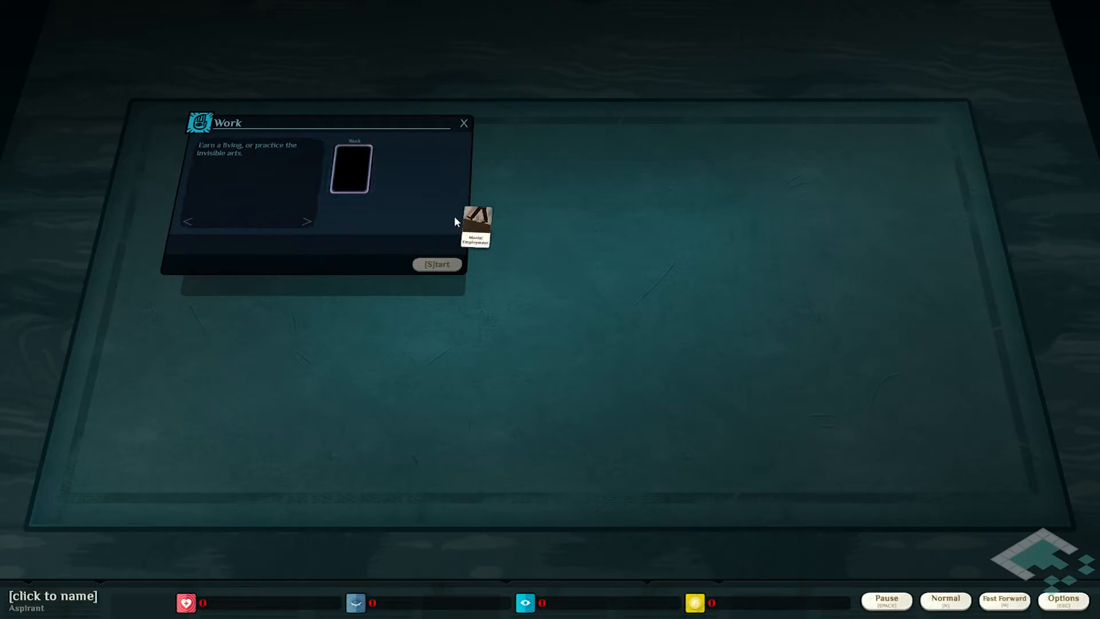
left_click_drag(475, 226, 351, 169)
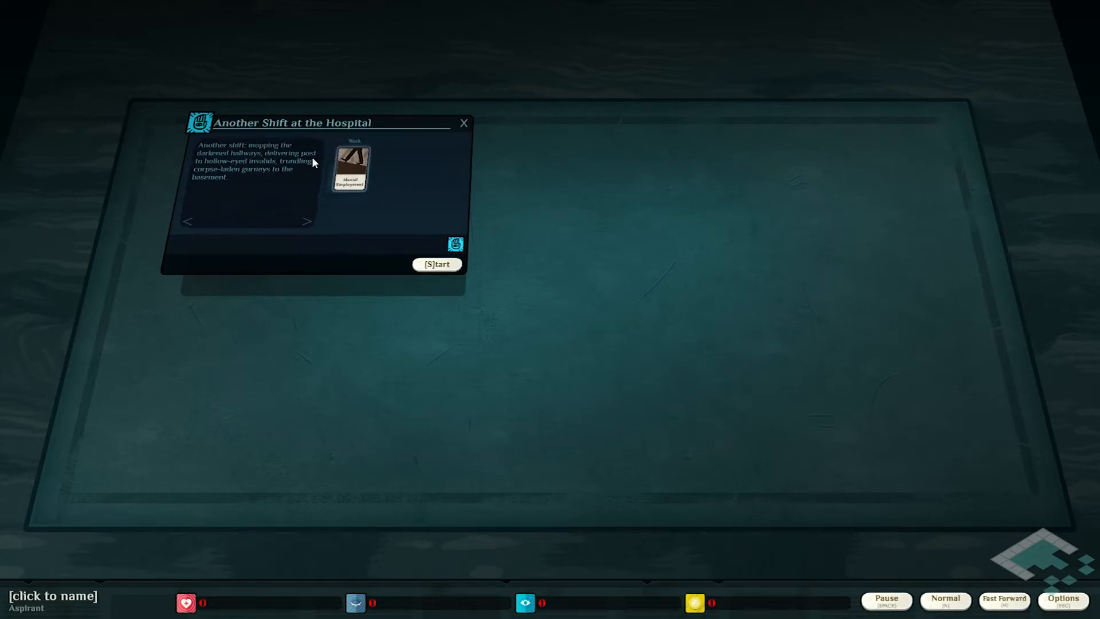
mouse_move(357, 172)
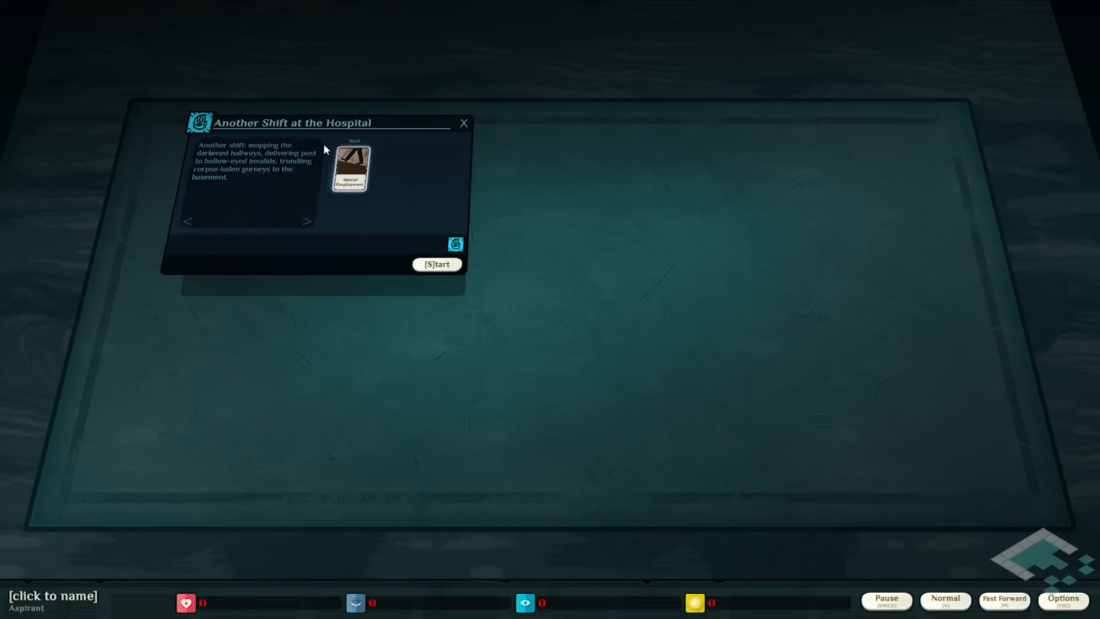
mouse_move(364, 171)
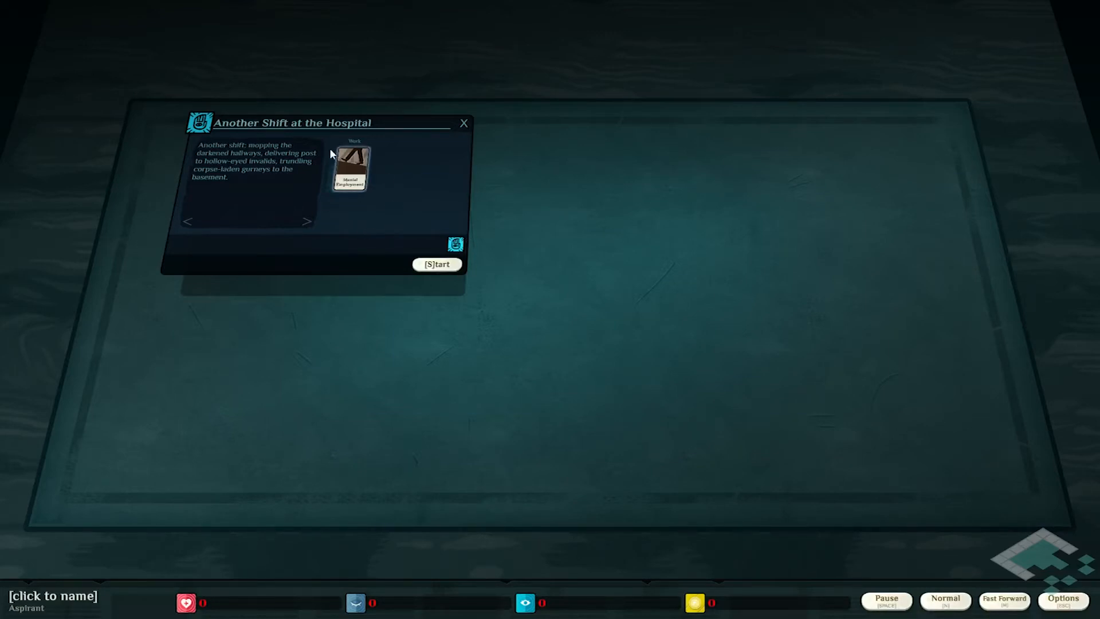
mouse_move(379, 213)
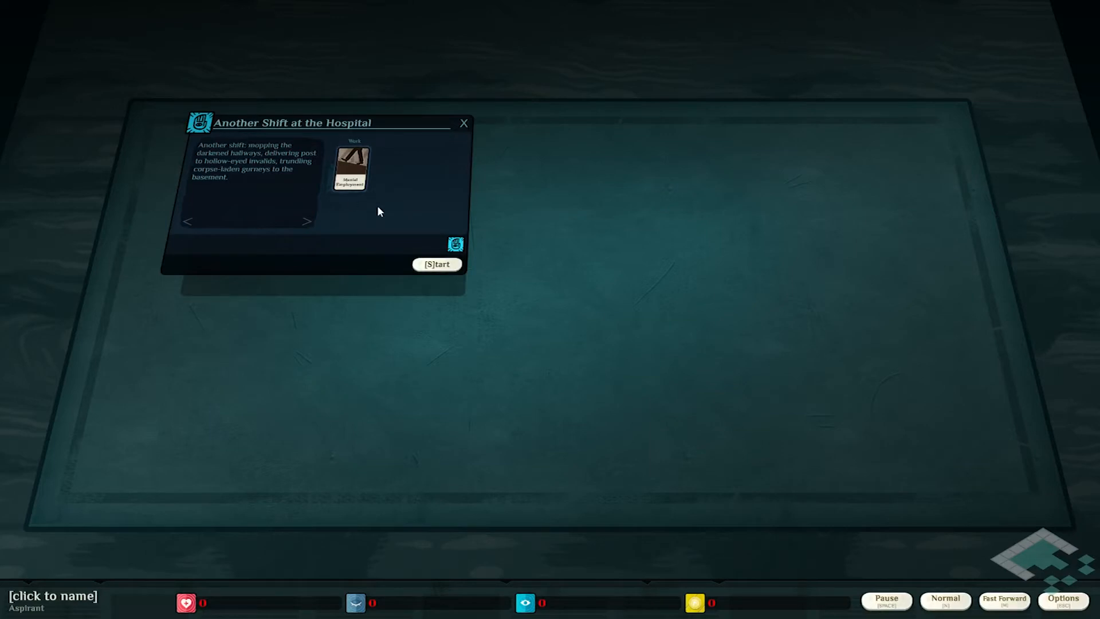
mouse_move(350, 168)
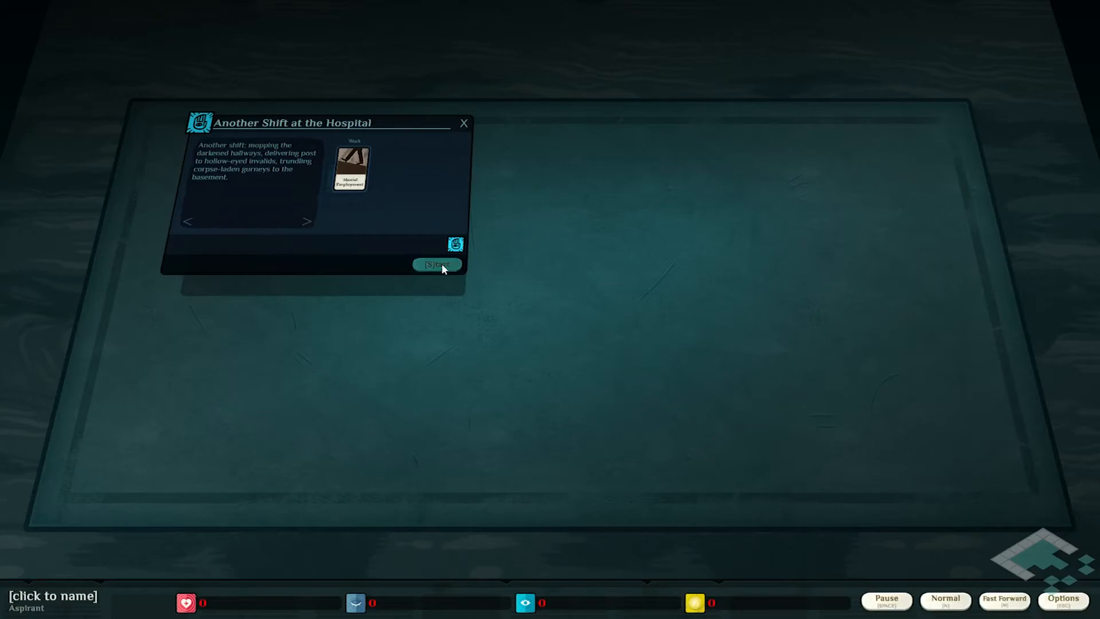
Start Another Shift at the Hospital, pause the game, and reopen the running shift's panel.
left_click(436, 265)
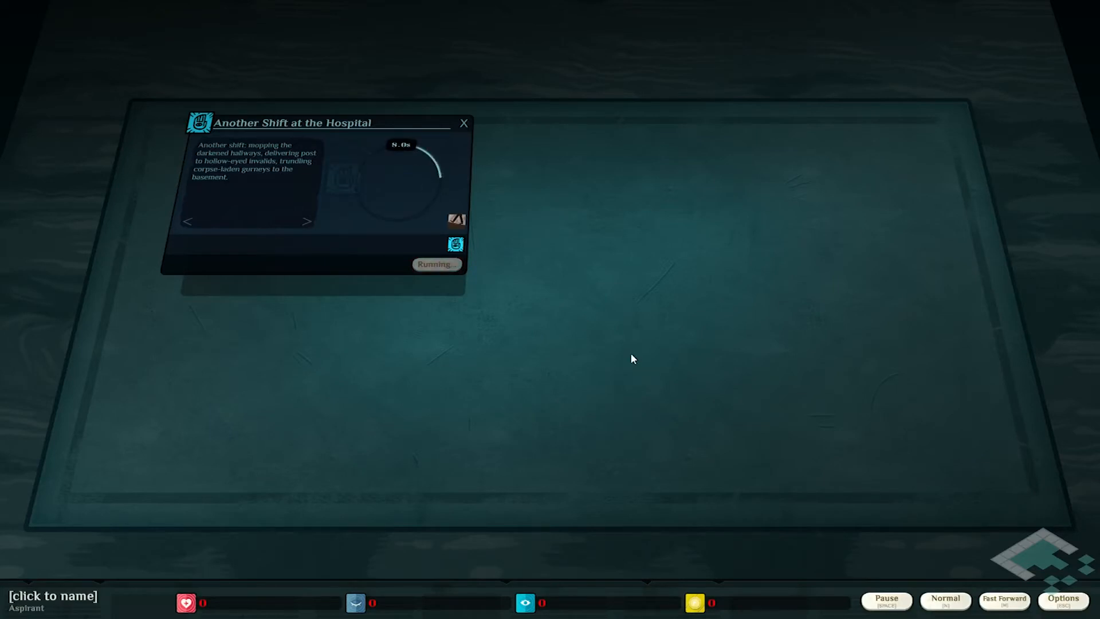
left_click(886, 600)
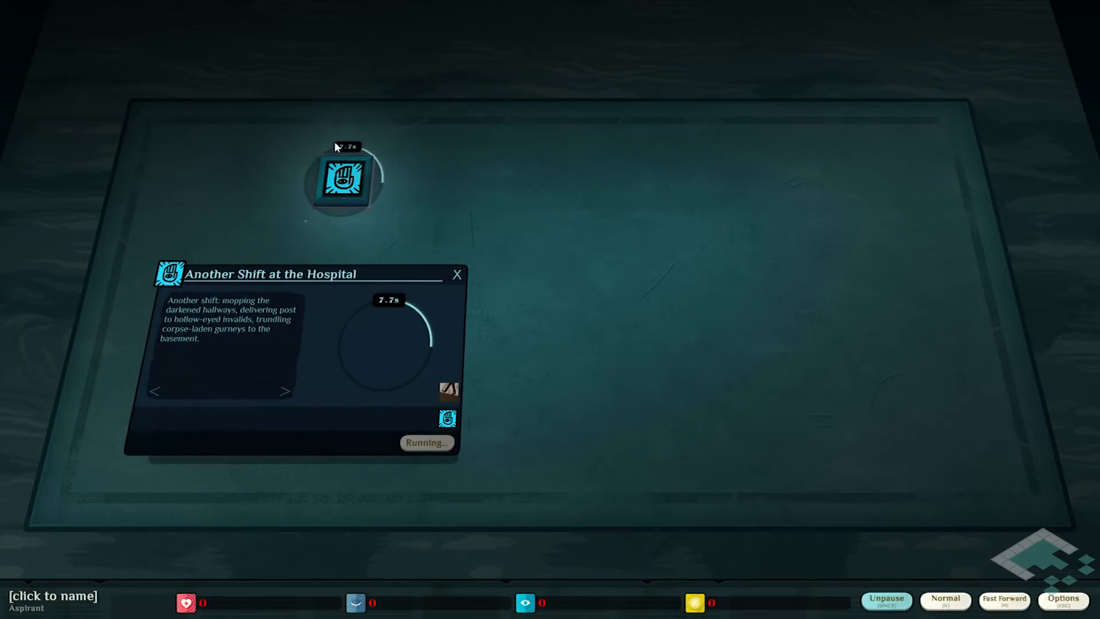
left_click(457, 274)
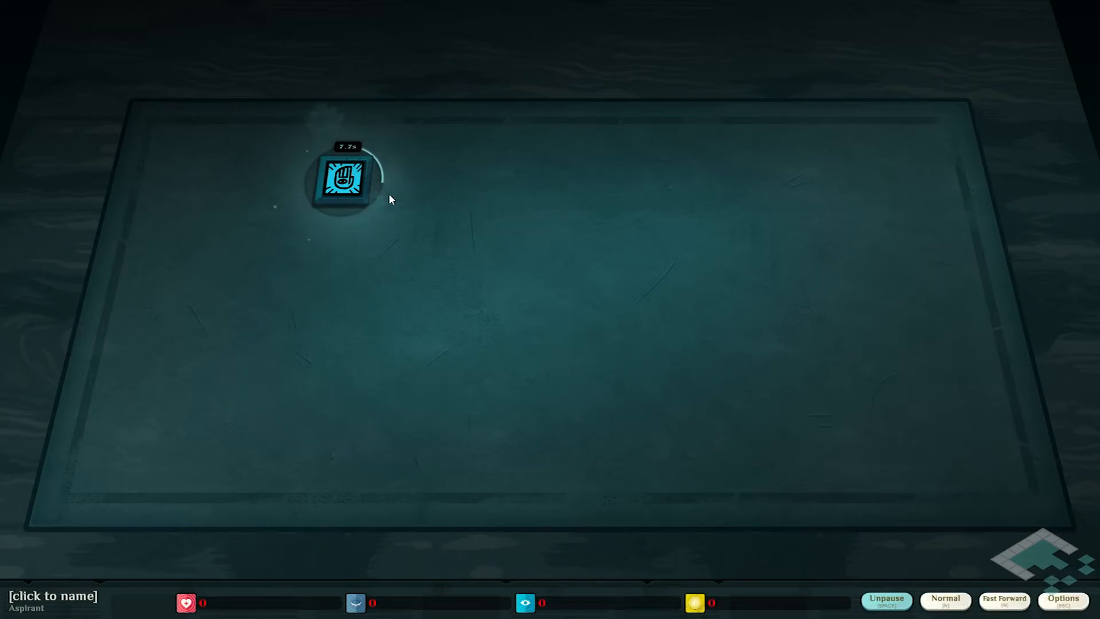
mouse_move(608, 480)
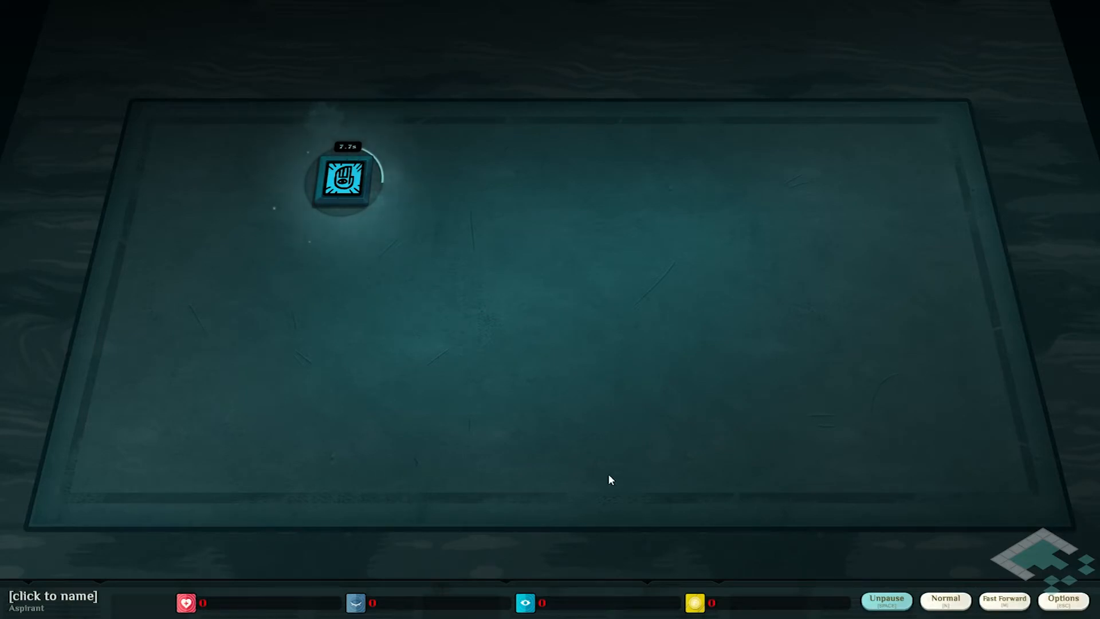
mouse_move(457, 190)
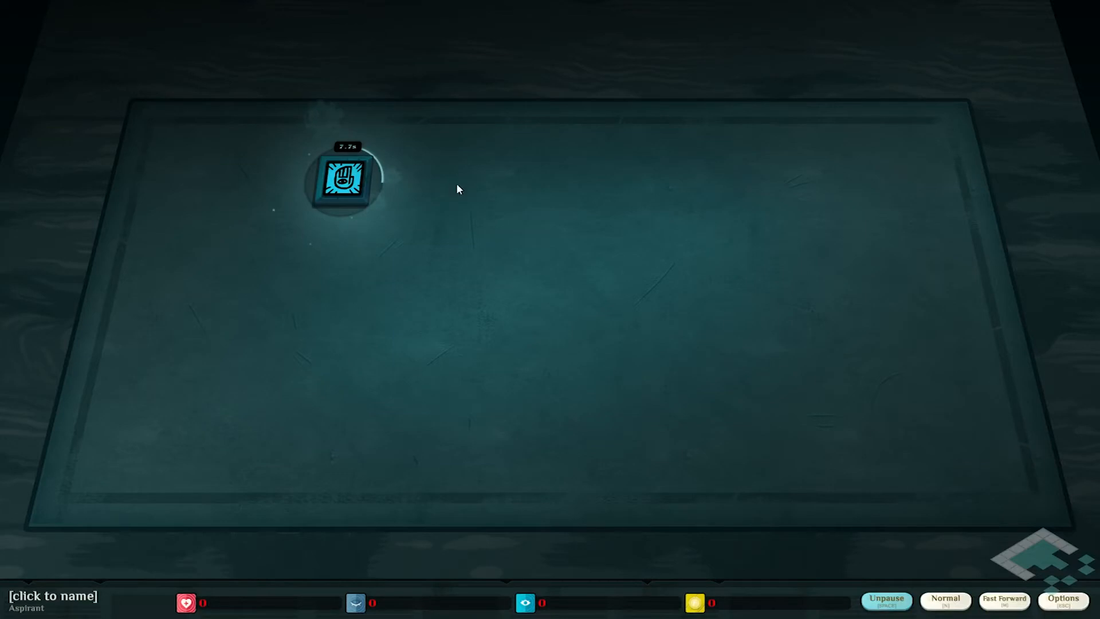
left_click(344, 179)
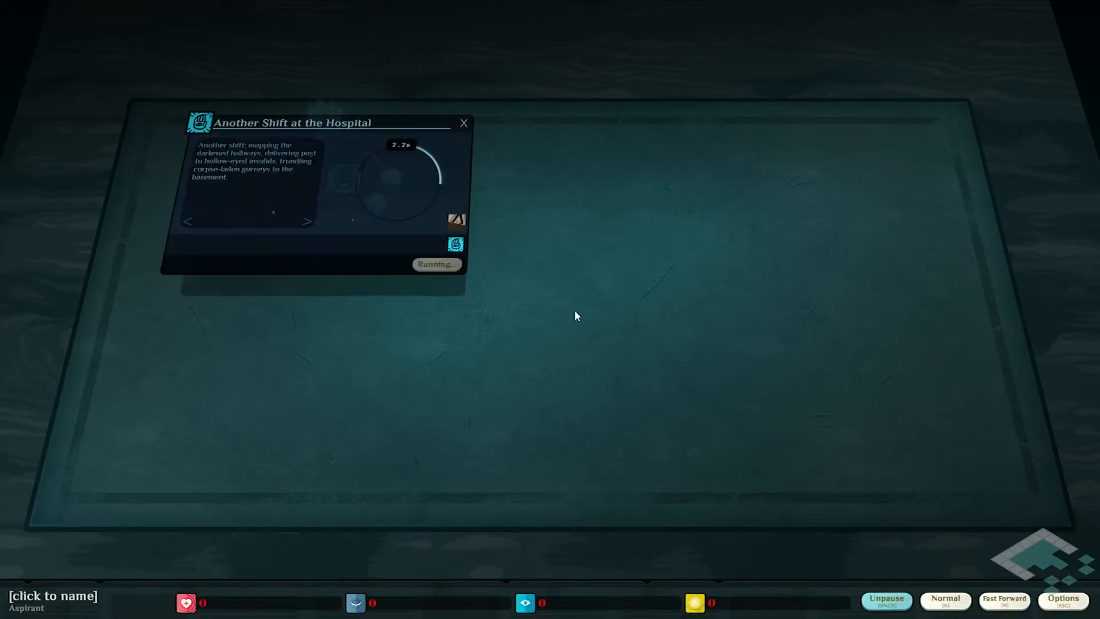
mouse_move(461, 196)
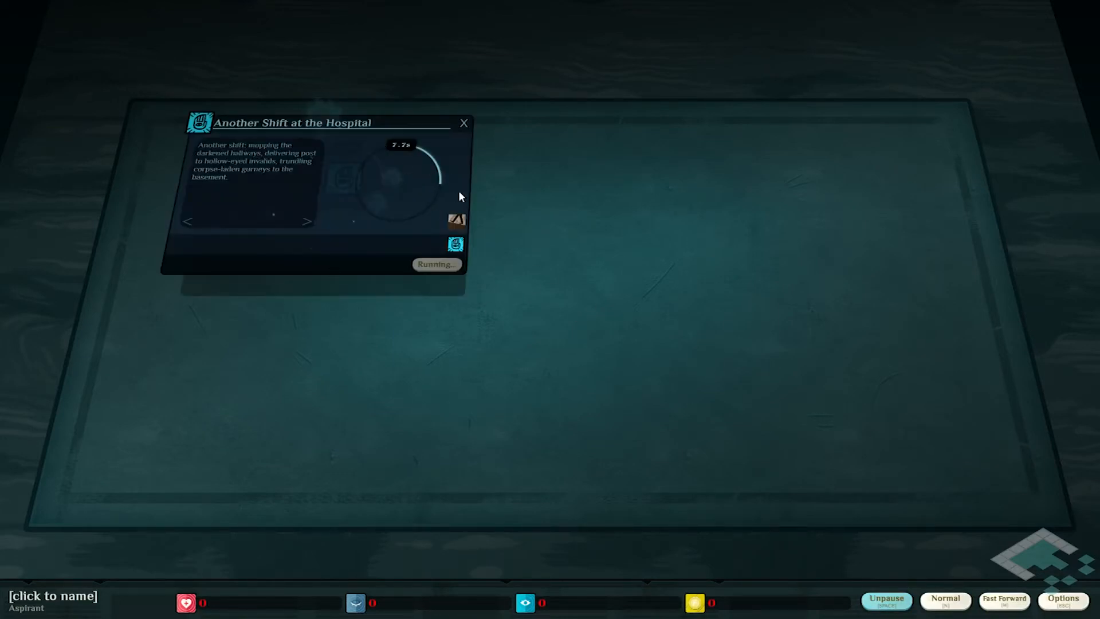
Move the shift panel lower on the board, below the Work verb.
left_click_drag(293, 122, 250, 246)
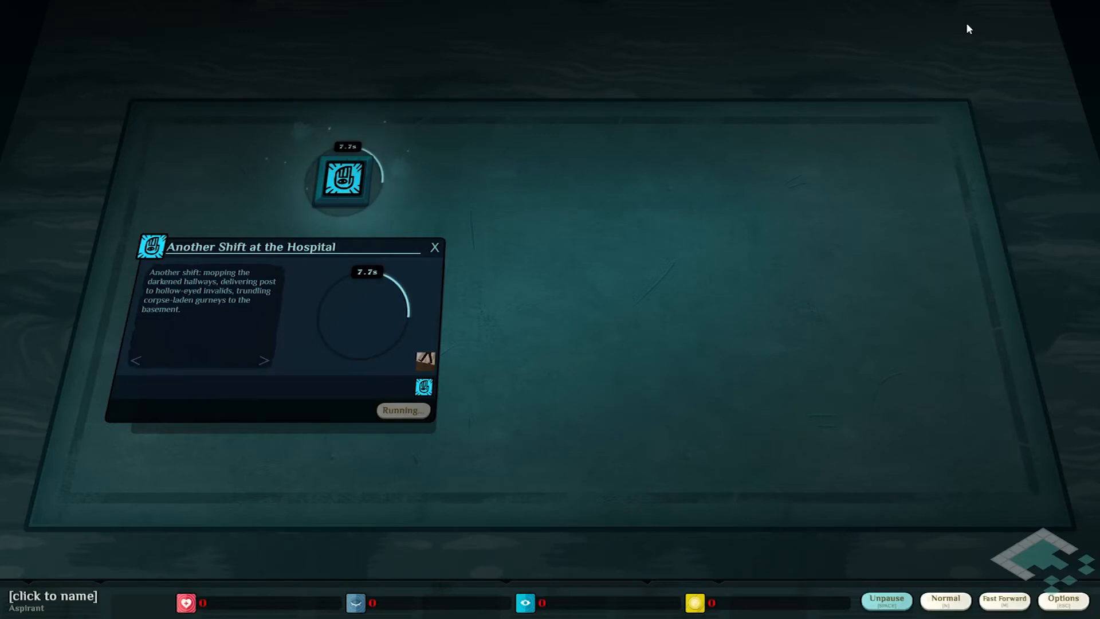
Resume time at normal speed so the hospital shift finishes.
left_click(885, 601)
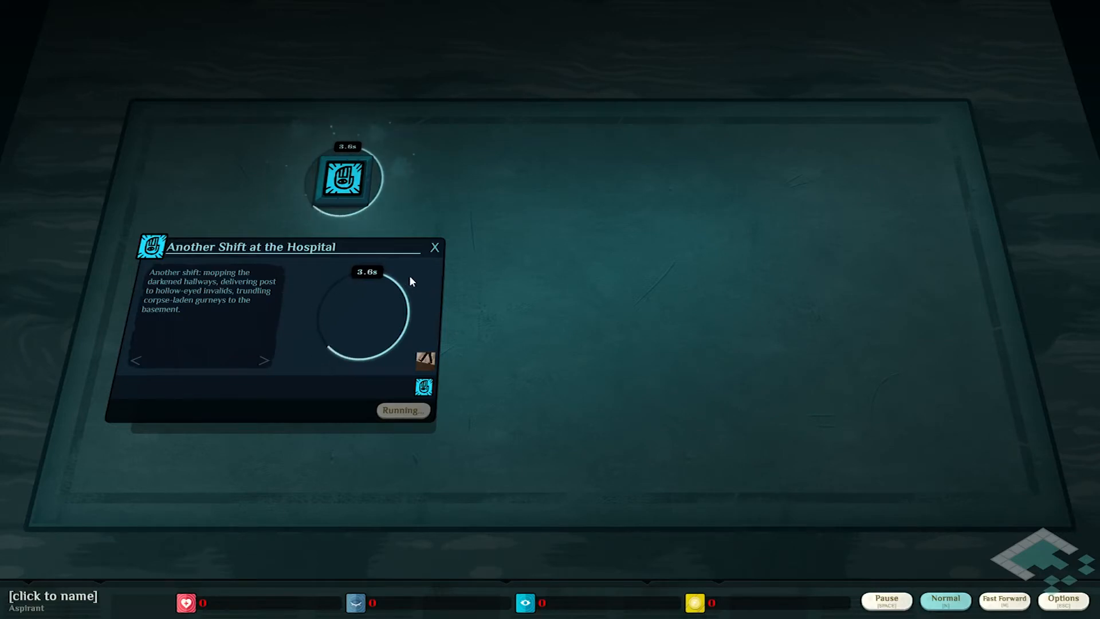
mouse_move(560, 288)
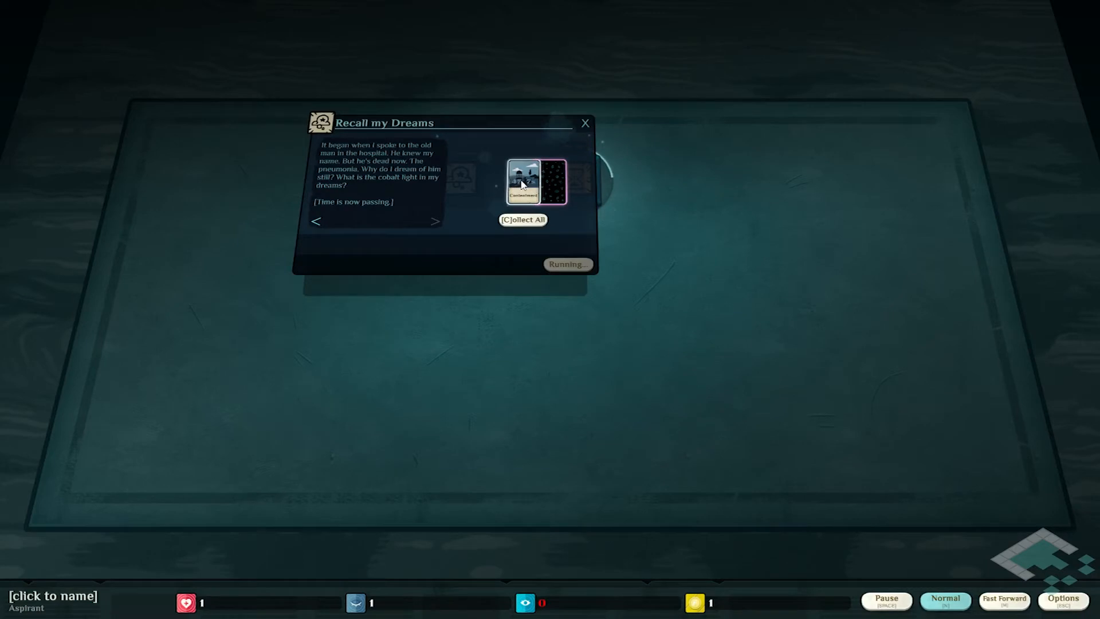
left_click_drag(522, 179, 526, 333)
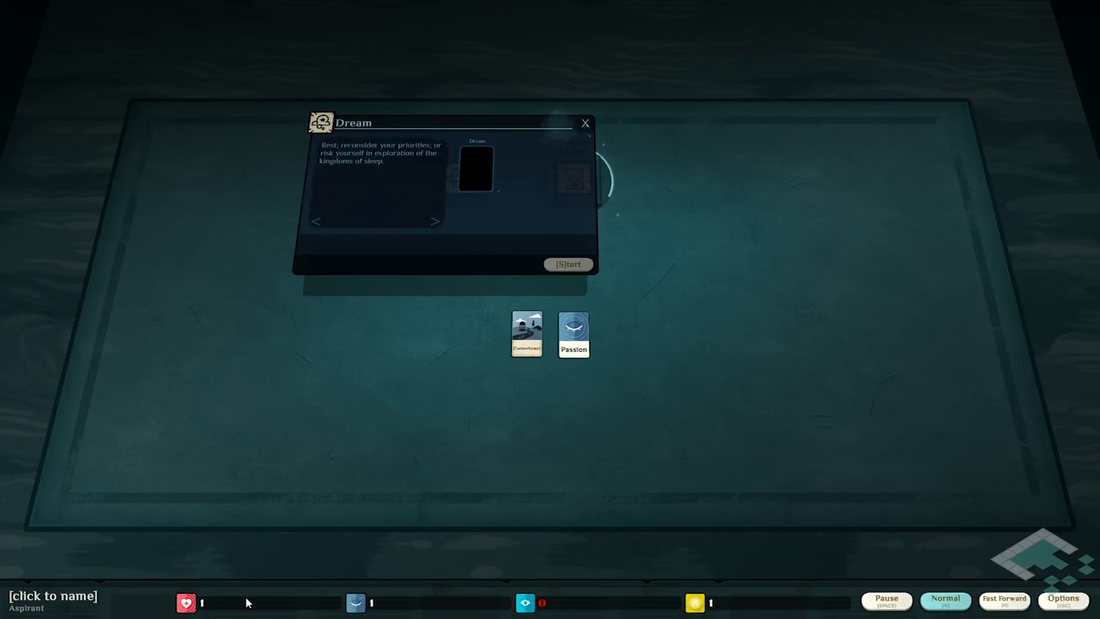
mouse_move(565, 300)
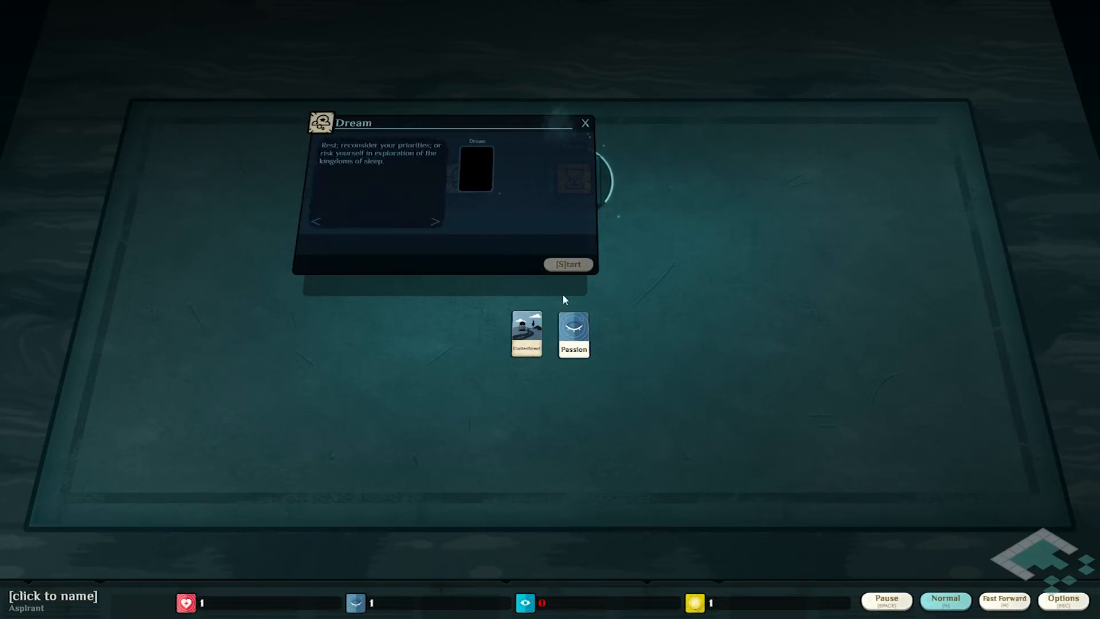
left_click(568, 265)
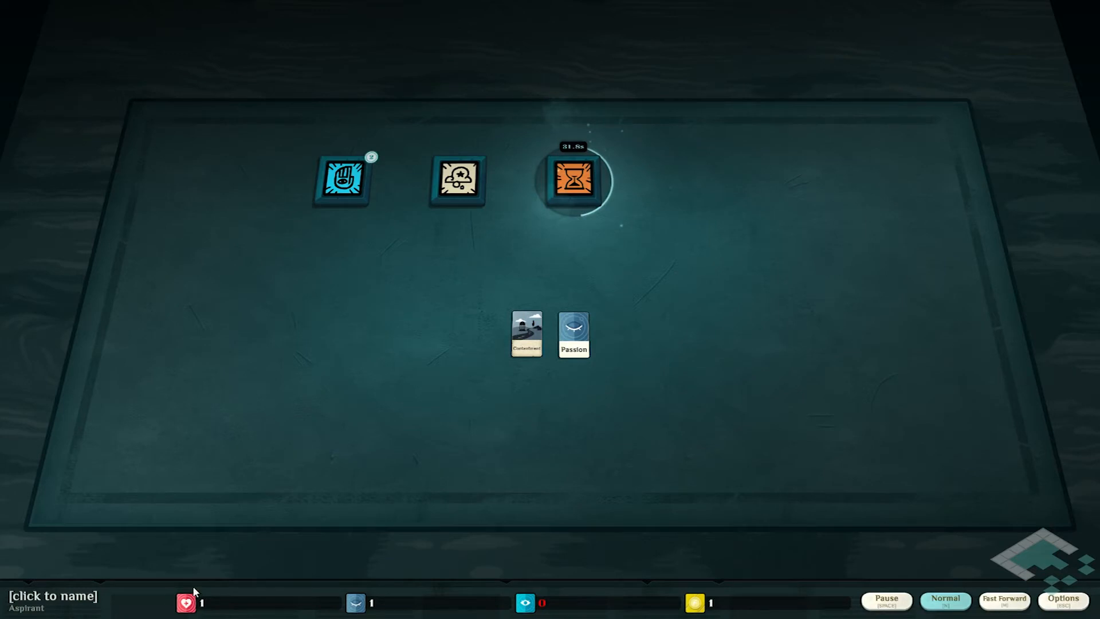
mouse_move(521, 595)
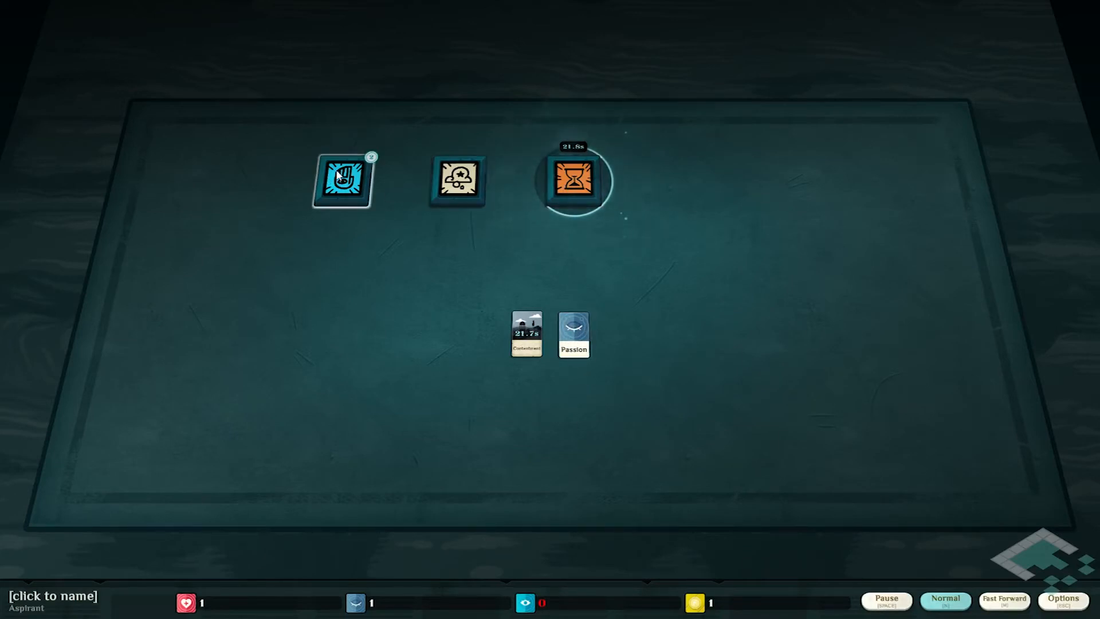
Collect the finished shift's Funds and Health cards onto the board.
left_click(342, 180)
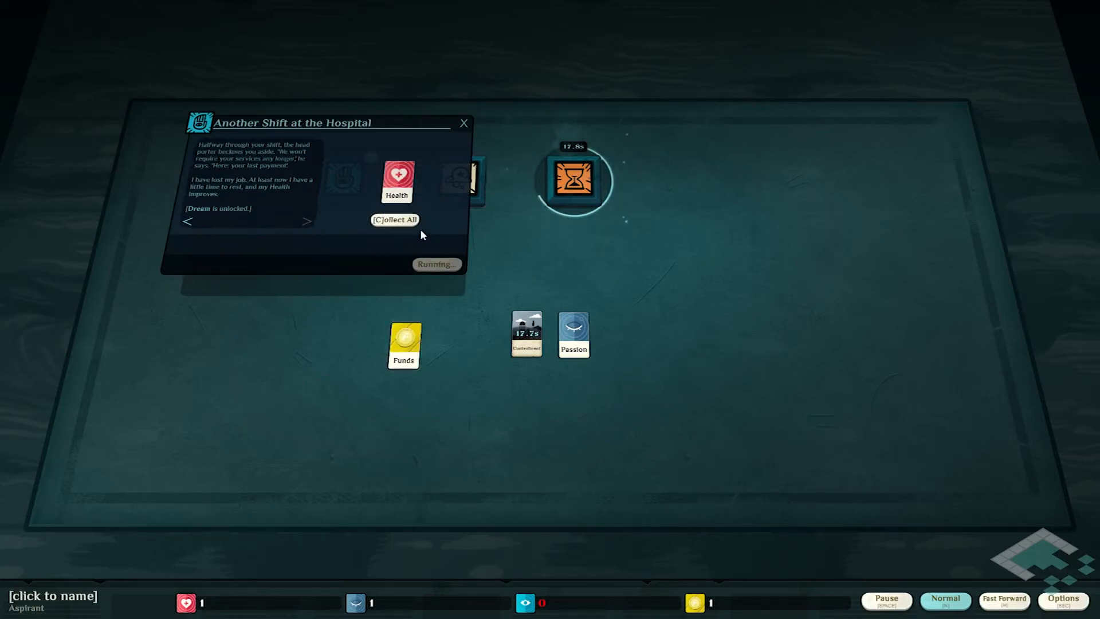
left_click(394, 219)
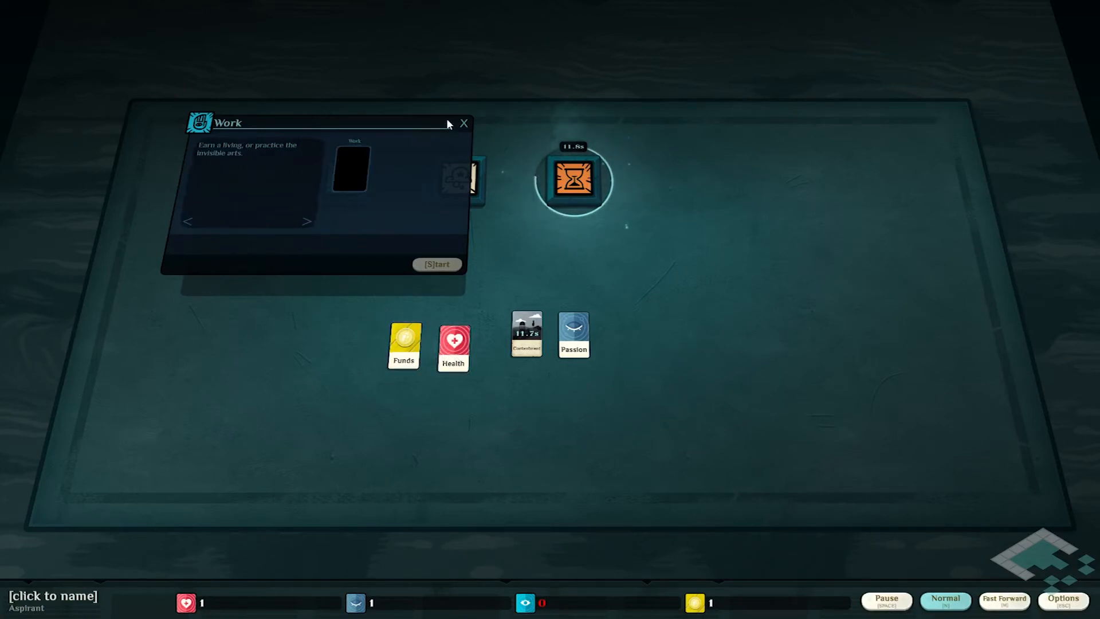
left_click(463, 123)
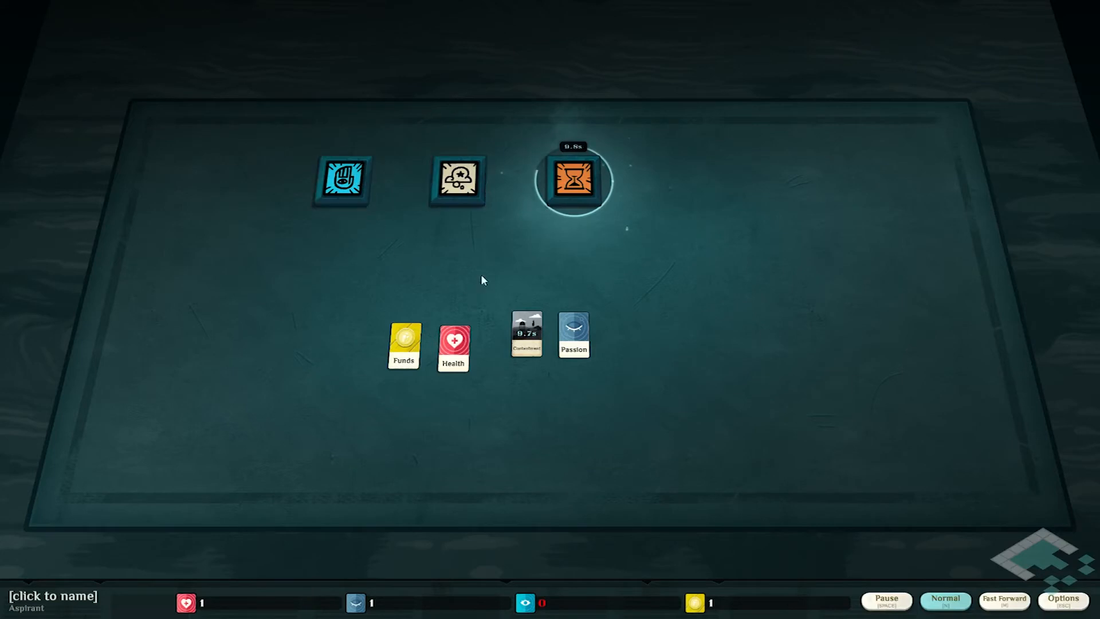
Pay the Funds card into the Time Passes expenses slot.
left_click(574, 181)
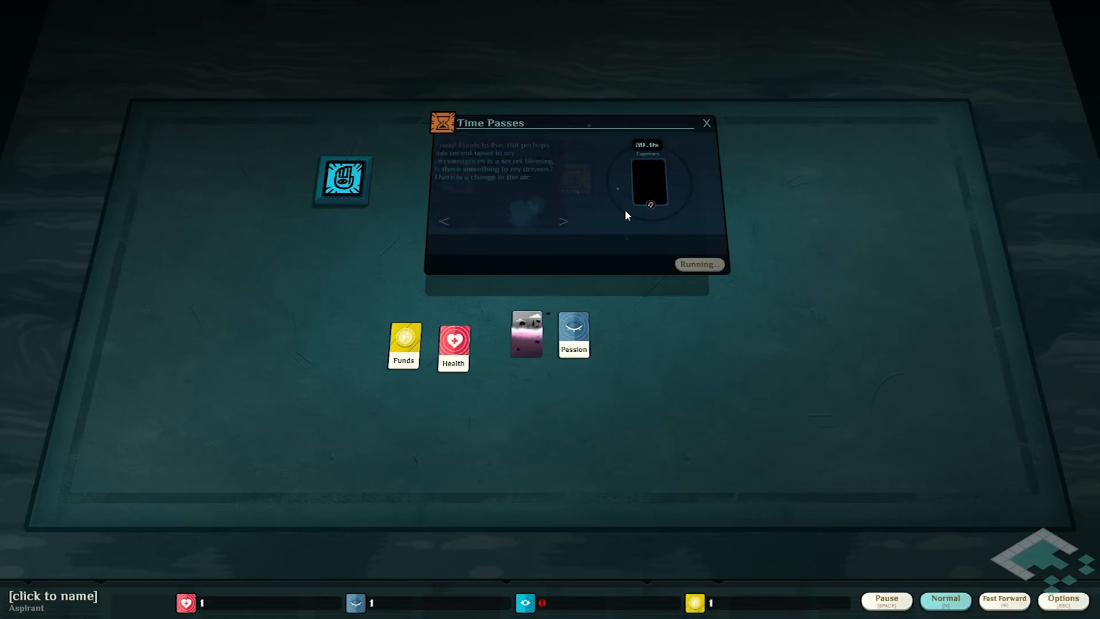
left_click_drag(404, 344, 649, 179)
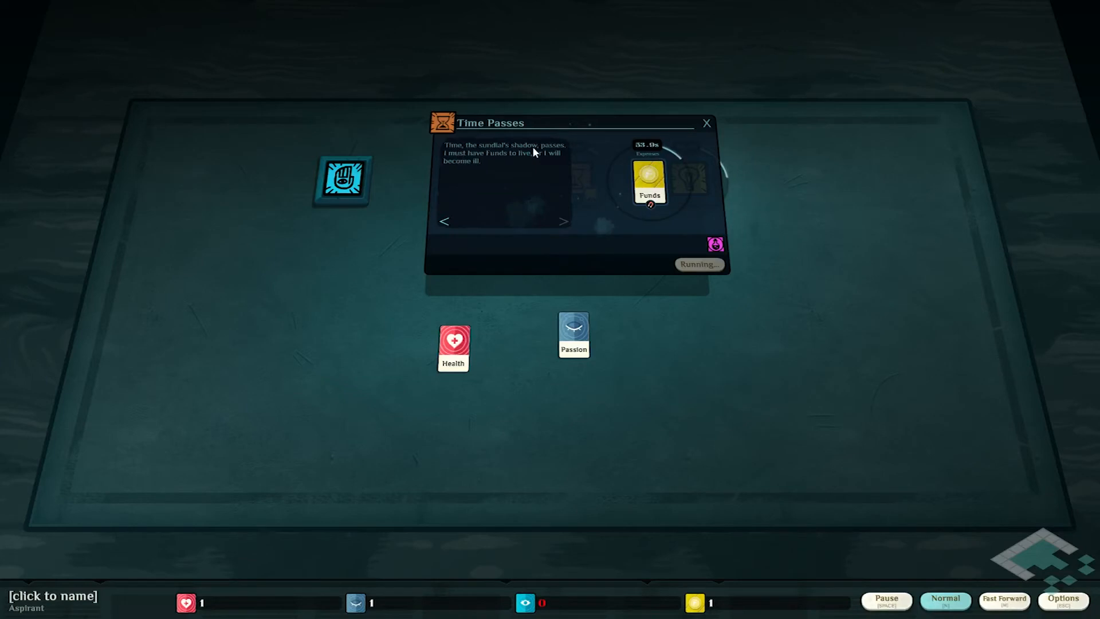
mouse_move(503, 166)
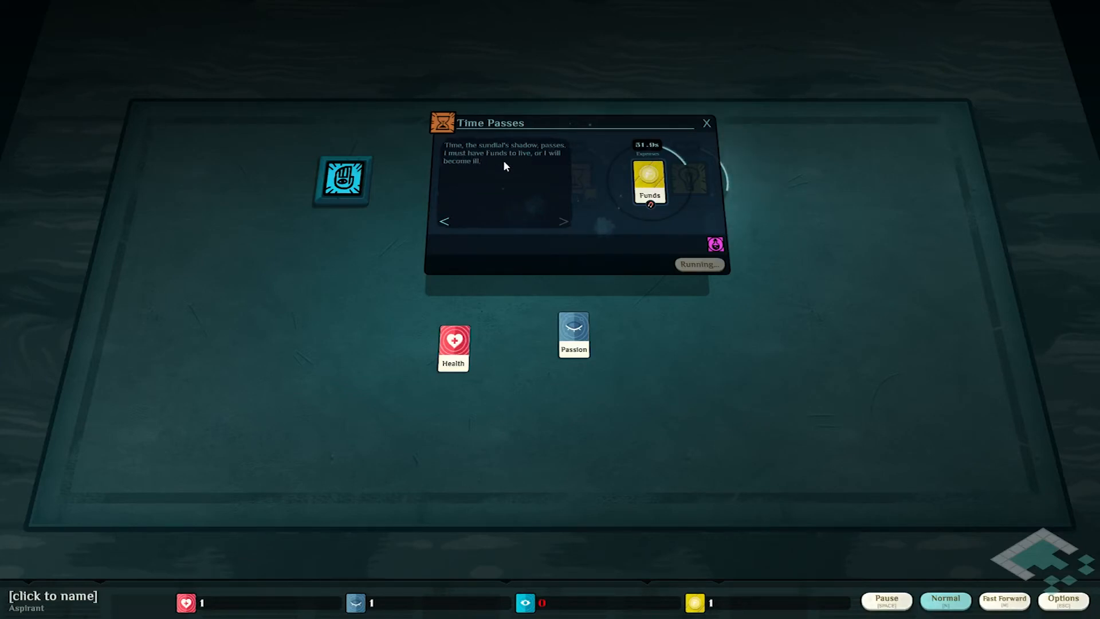
mouse_move(687, 175)
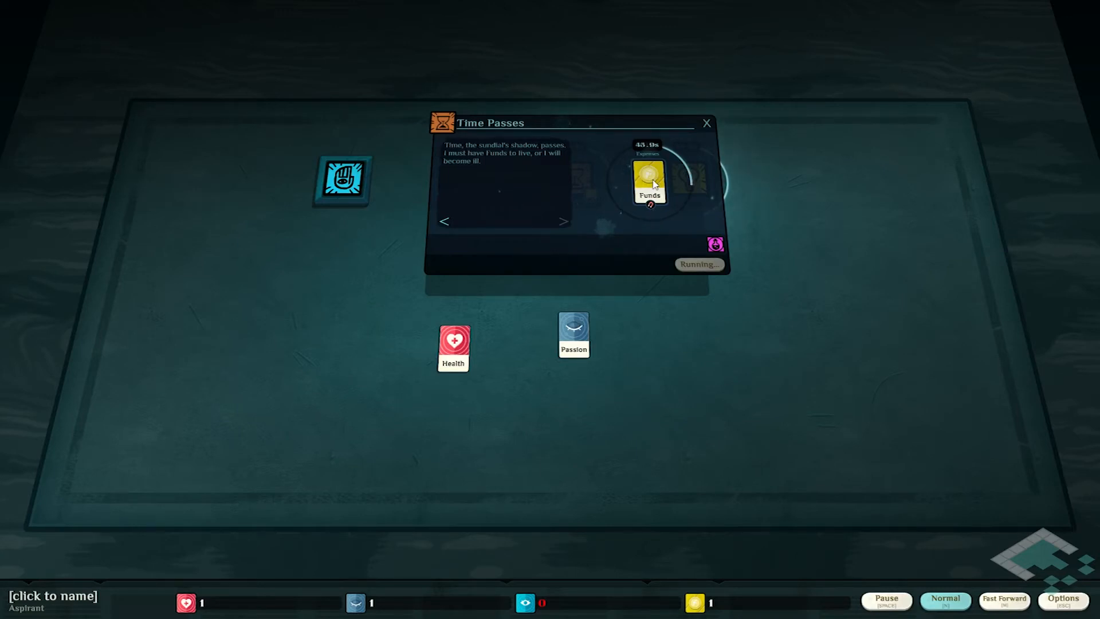
mouse_move(725, 138)
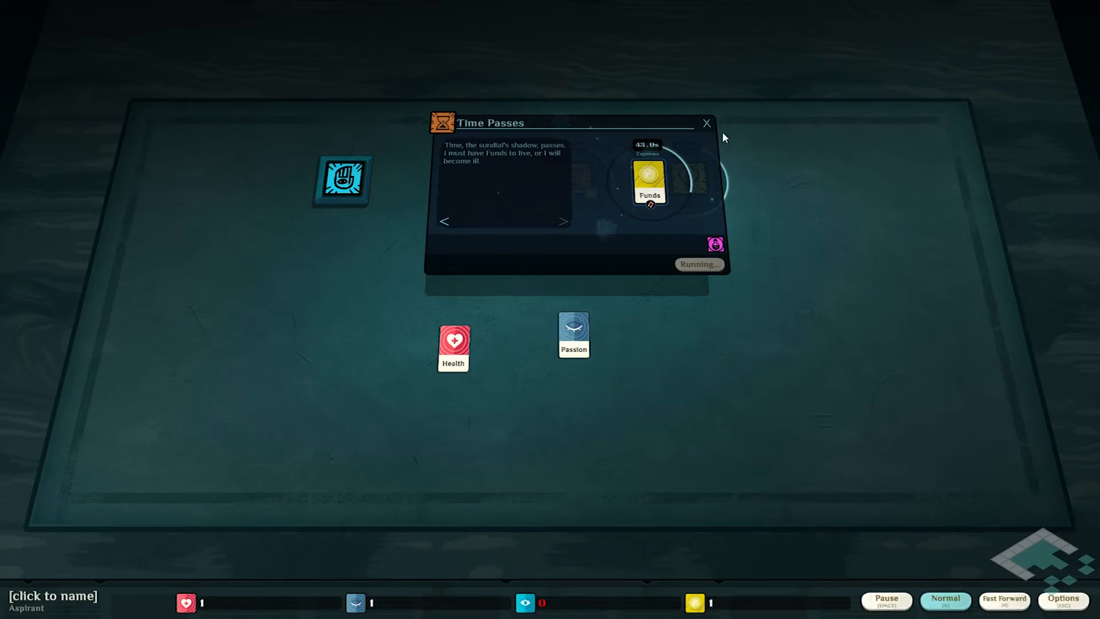
left_click(707, 123)
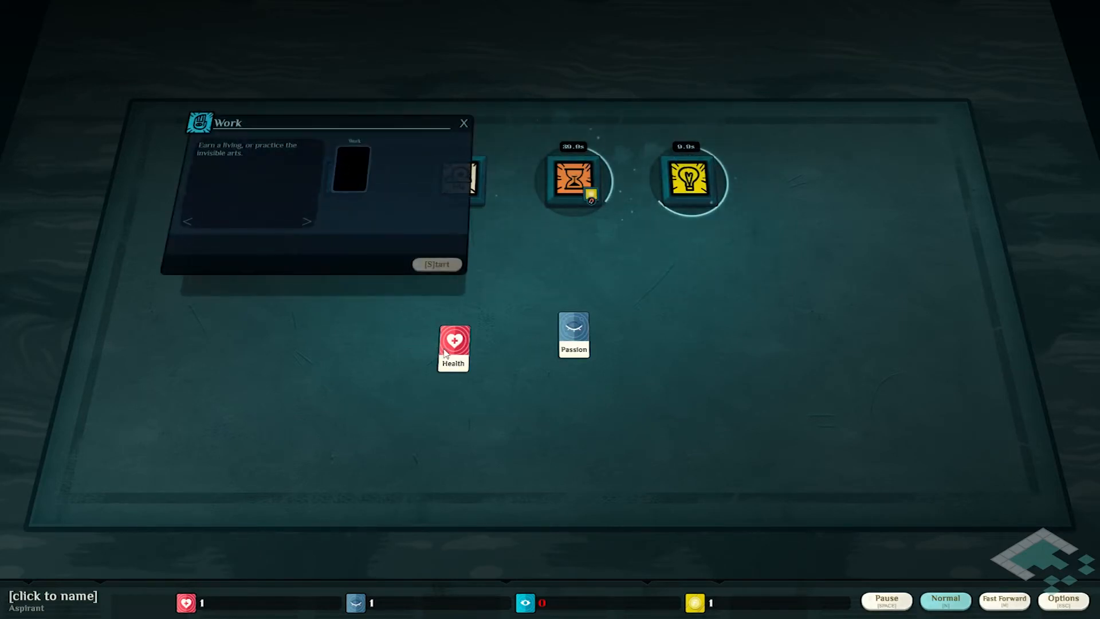
Commit Health to Work and start Unskilled Labour.
left_click_drag(453, 349, 354, 169)
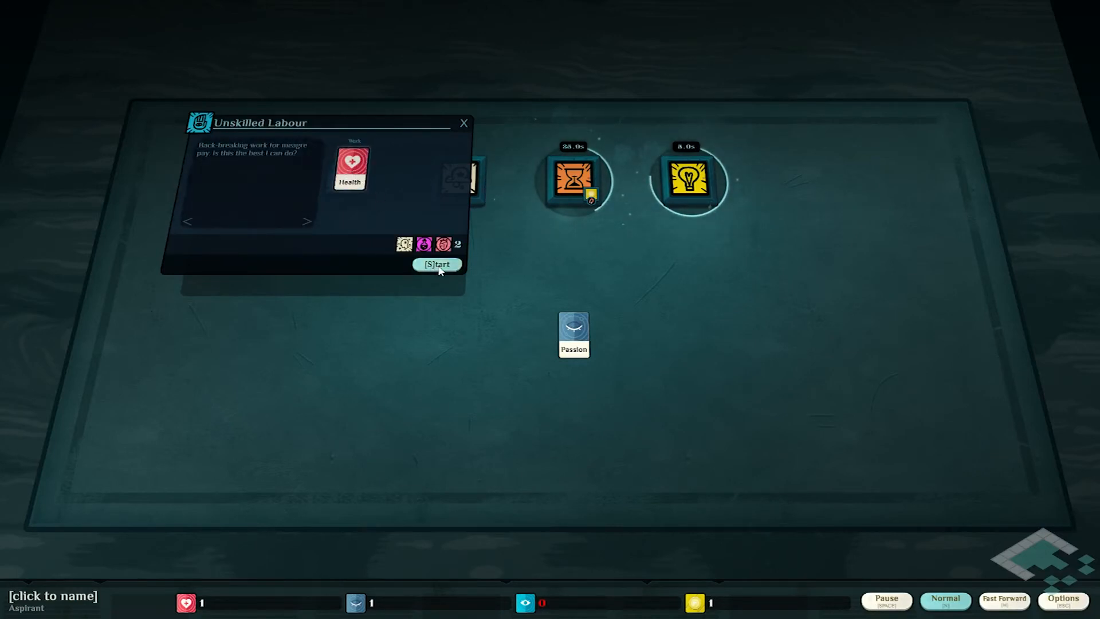
left_click(437, 265)
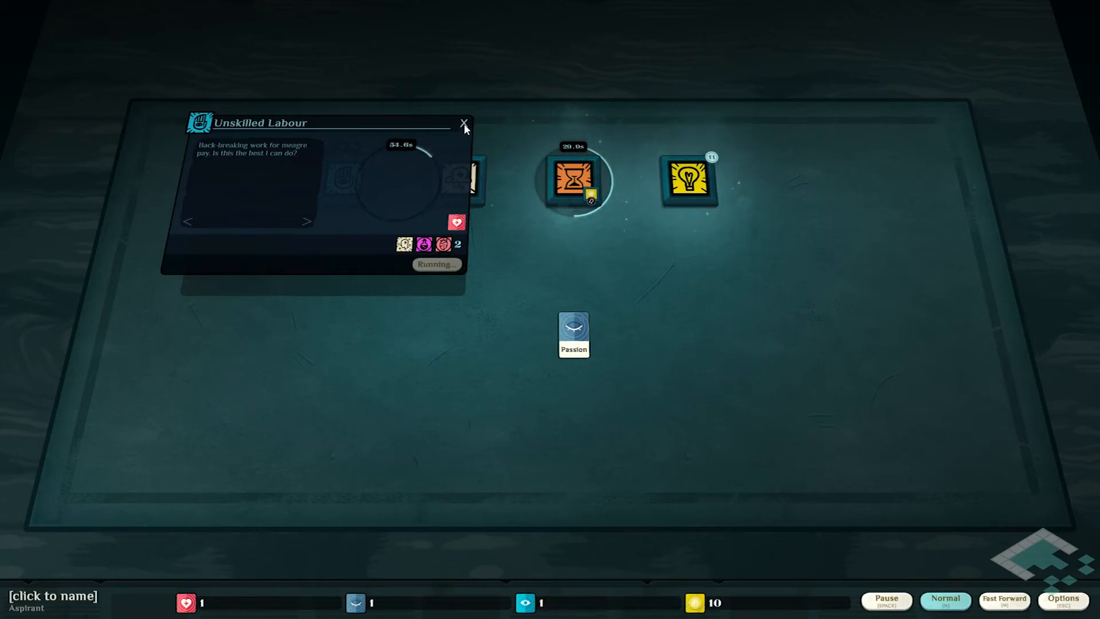
left_click(463, 122)
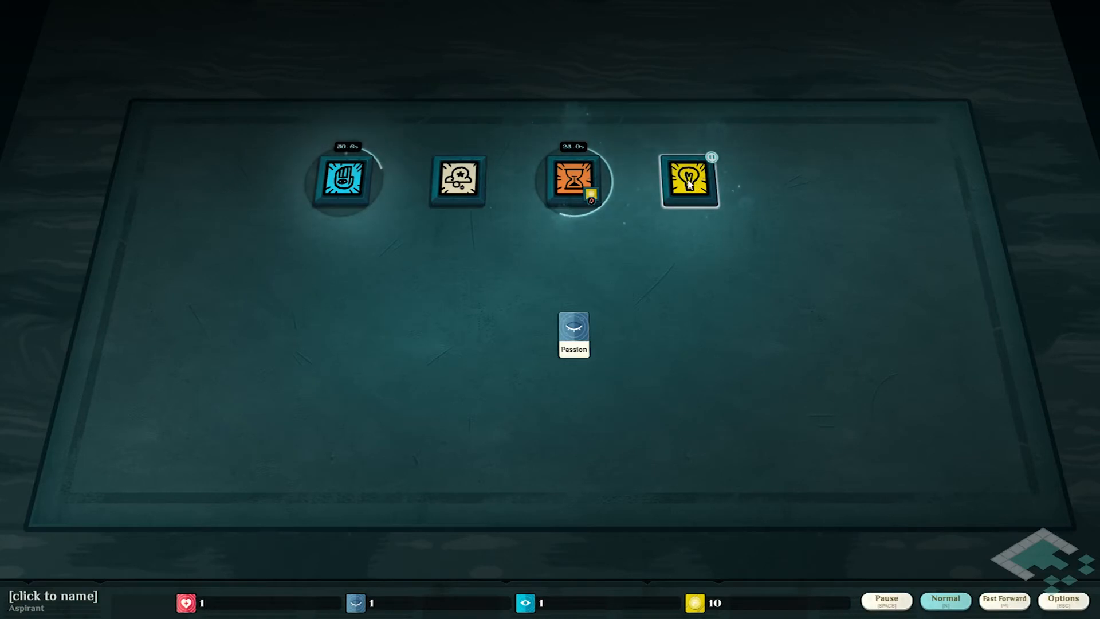
Collect the Funds and Reason cards from A Bequest Arrives.
left_click(689, 178)
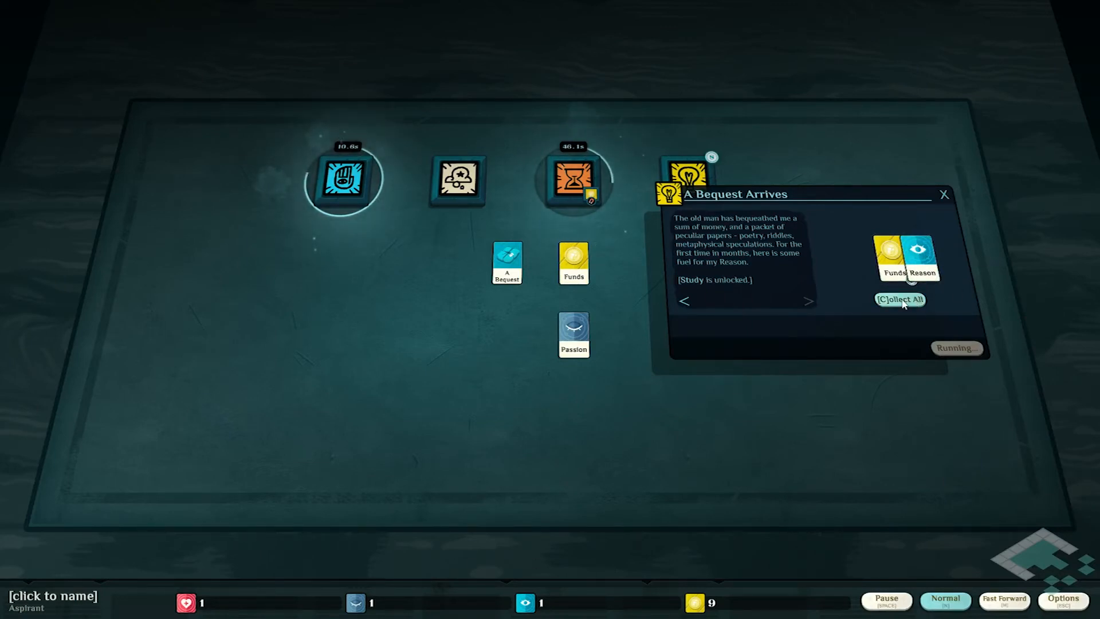
left_click(900, 299)
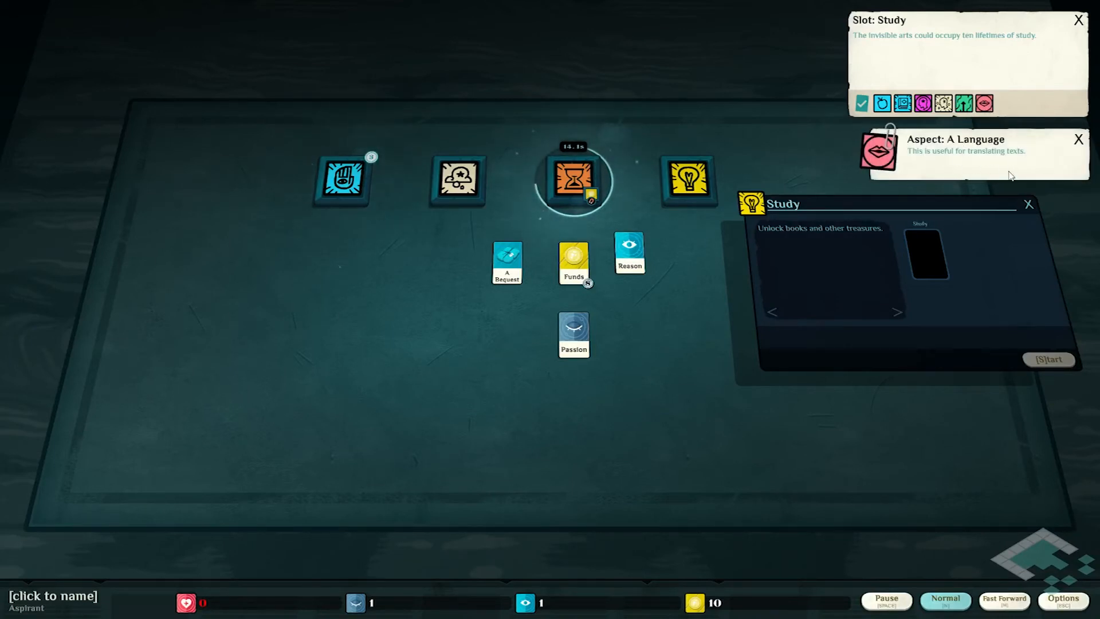
Dismiss the Slot and Aspect tooltips and close the Study window.
left_click(1078, 138)
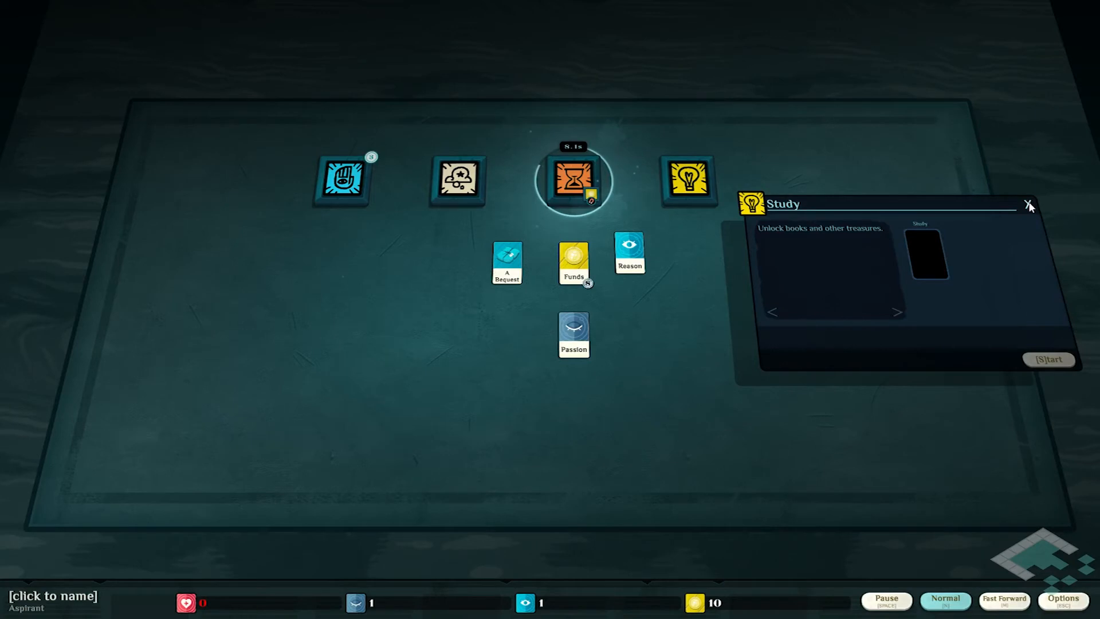
left_click(1028, 204)
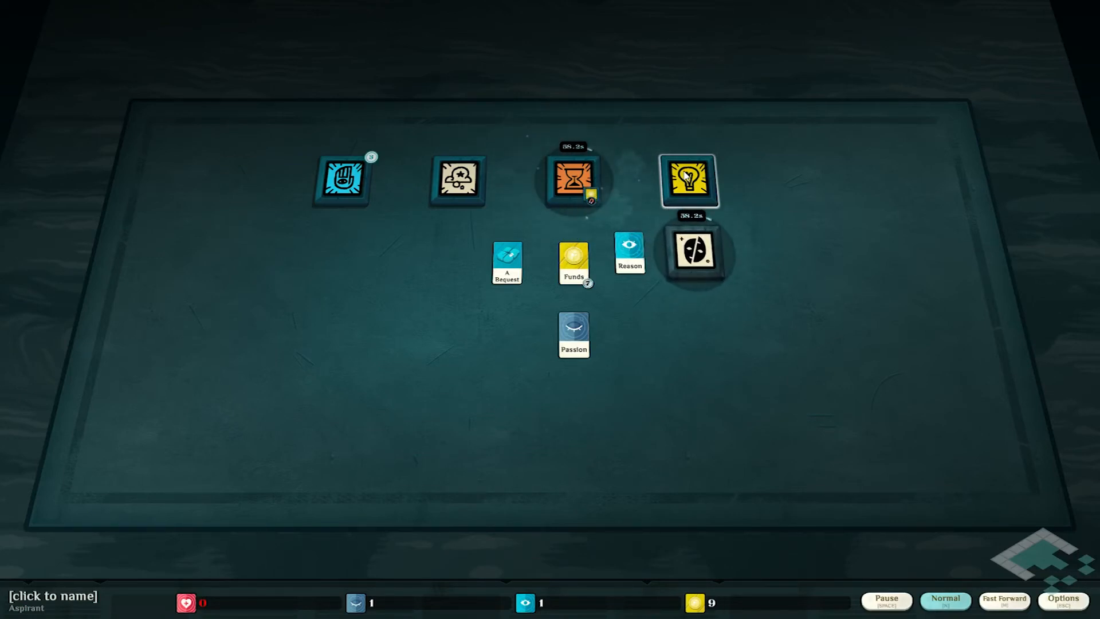
left_click(694, 252)
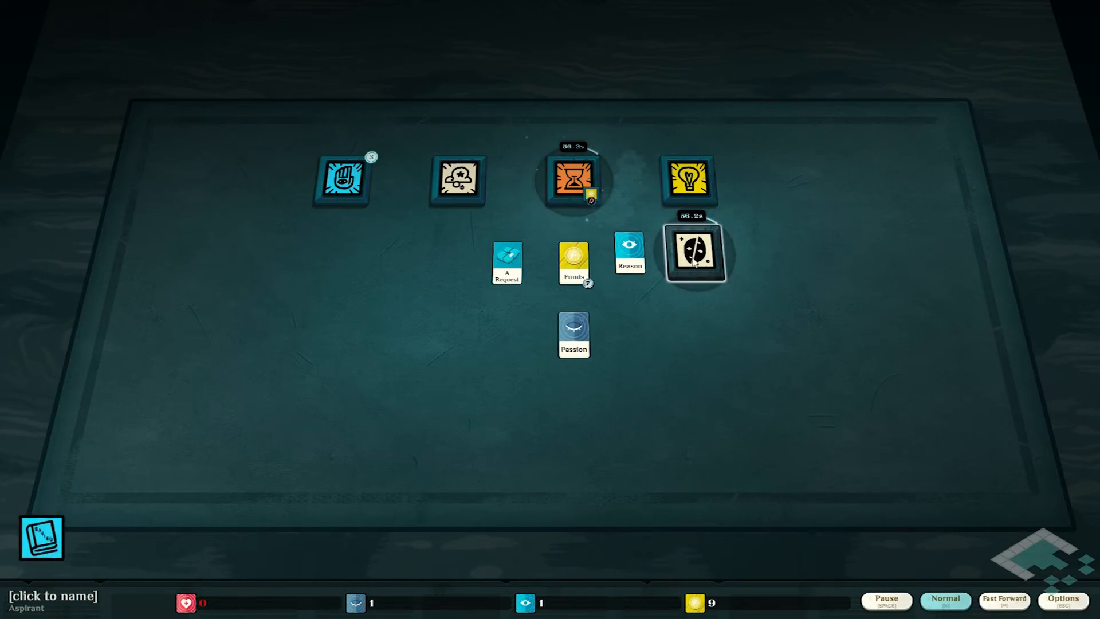
left_click(695, 252)
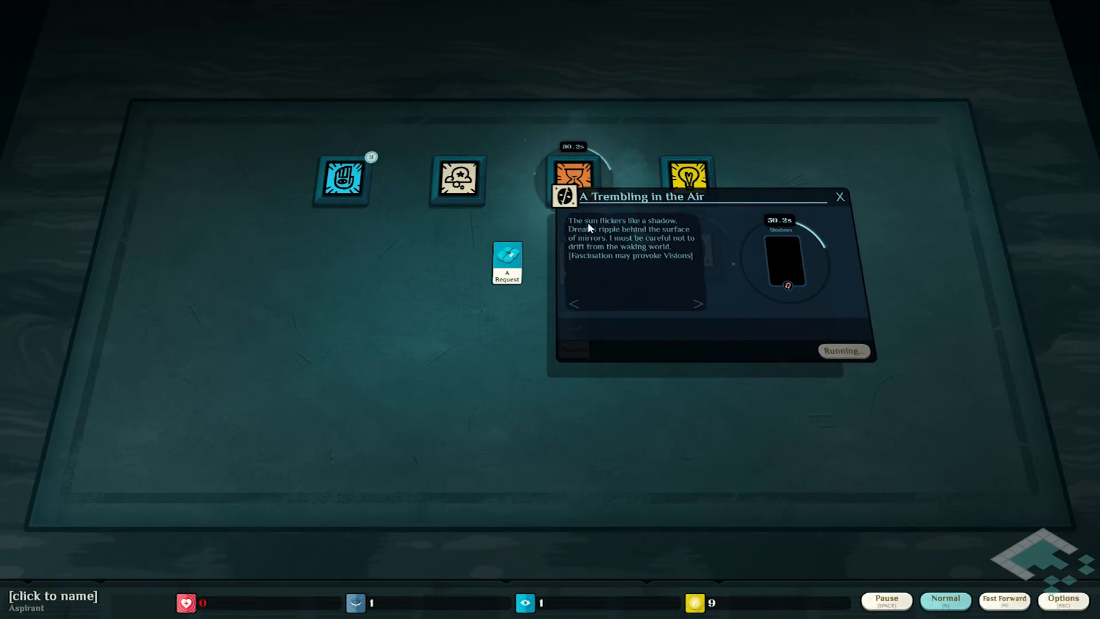
mouse_move(638, 237)
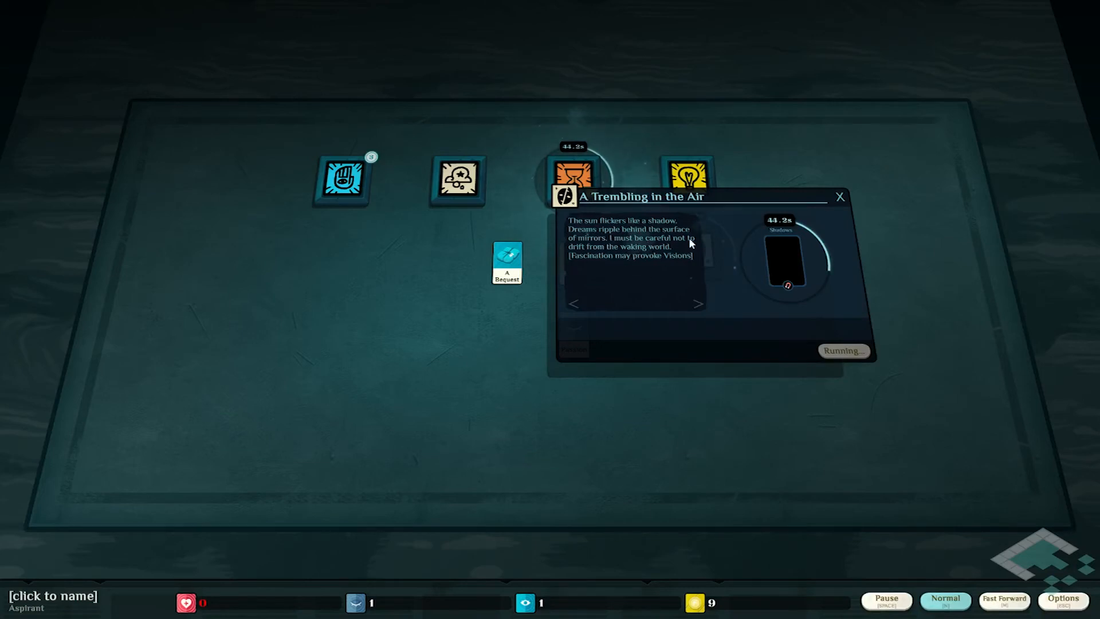
mouse_move(621, 228)
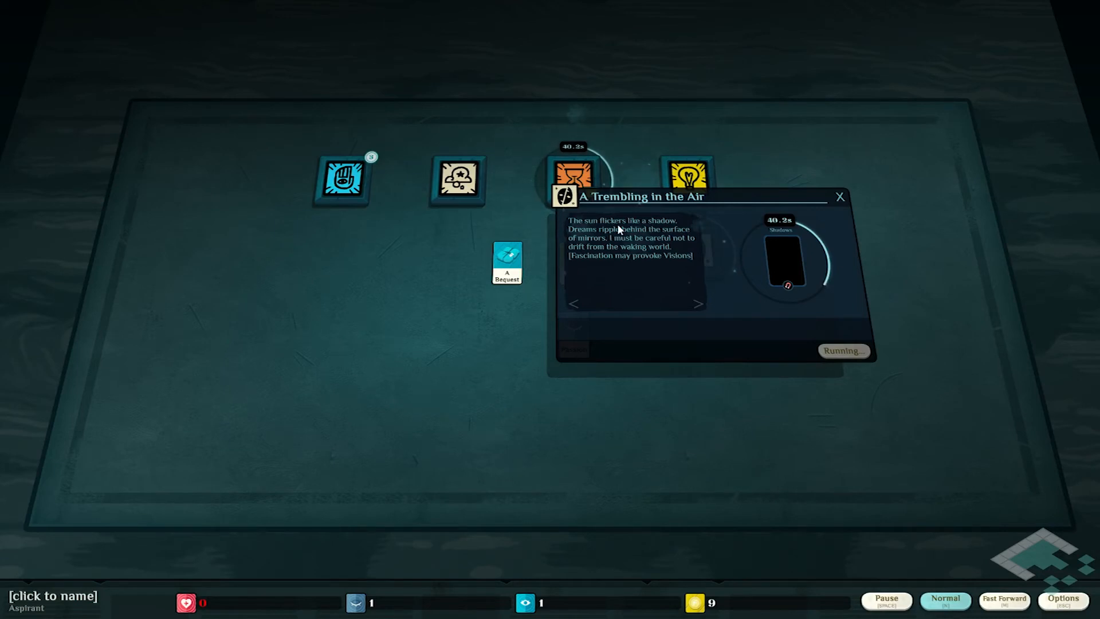
mouse_move(781, 249)
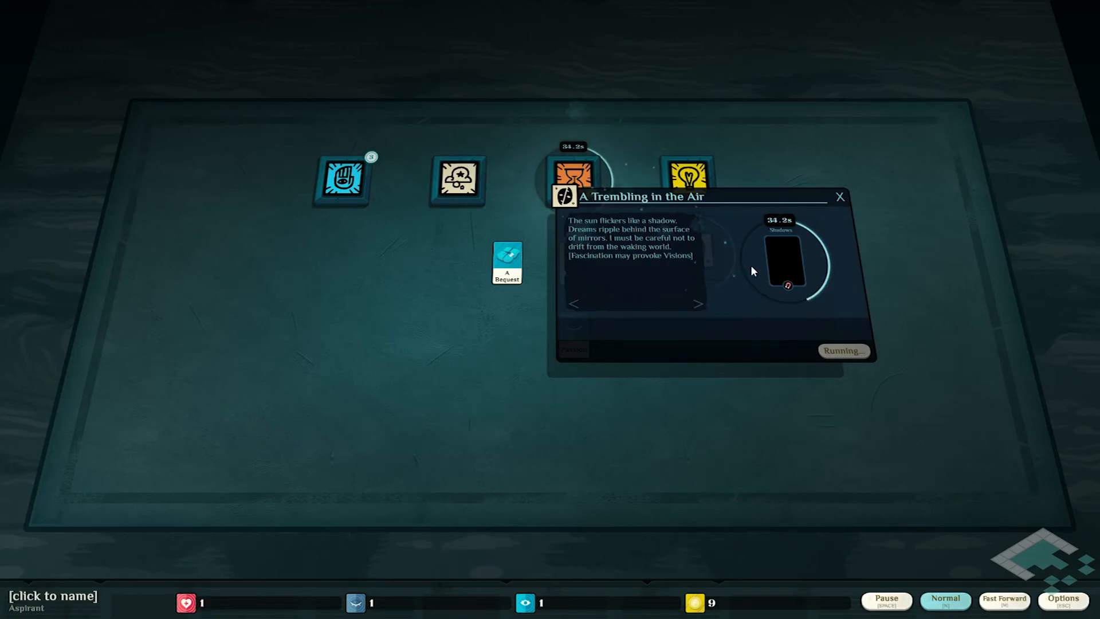
mouse_move(753, 297)
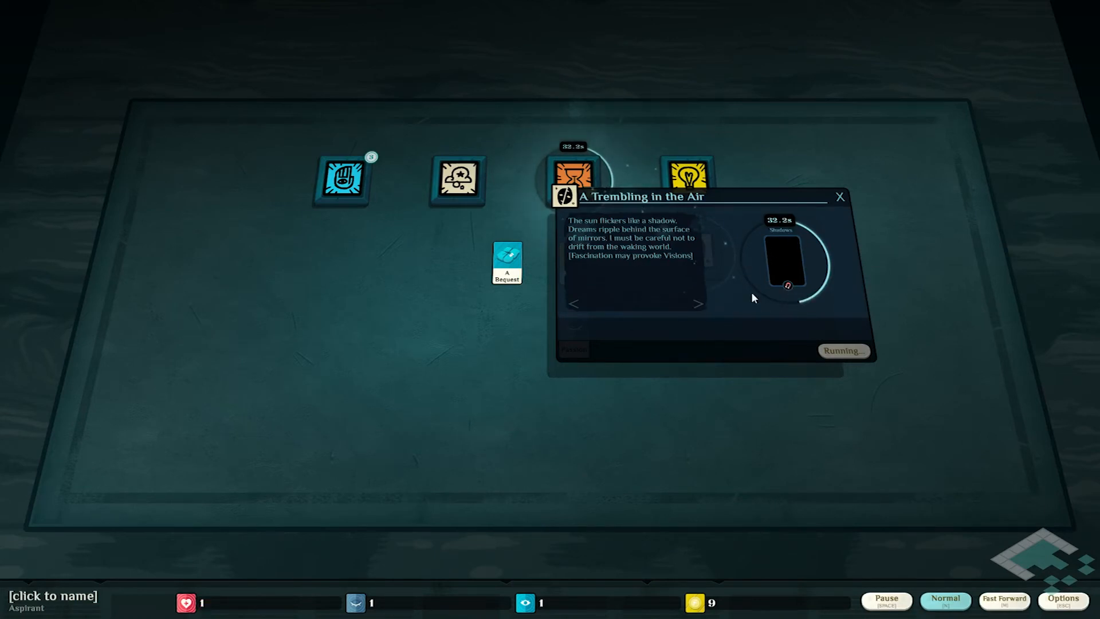
mouse_move(677, 291)
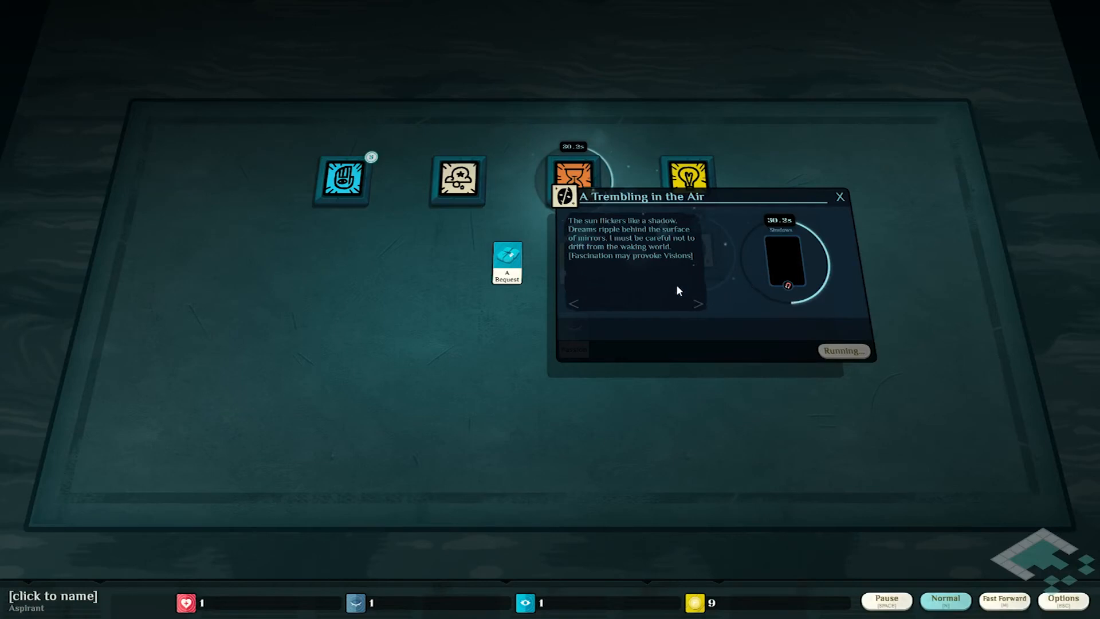
left_click(840, 196)
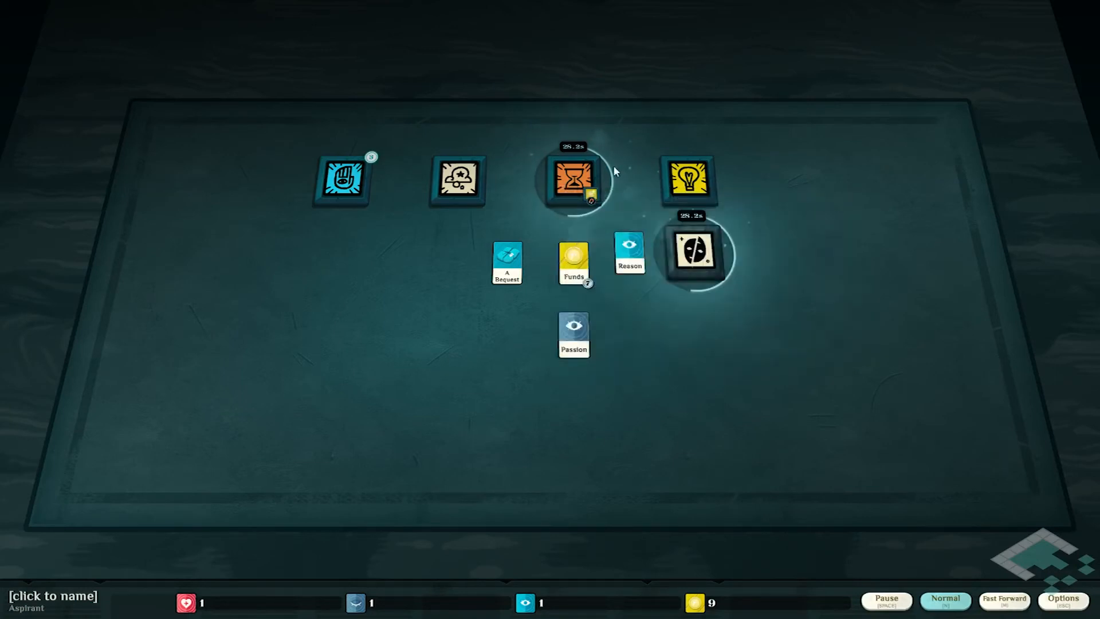
left_click(341, 177)
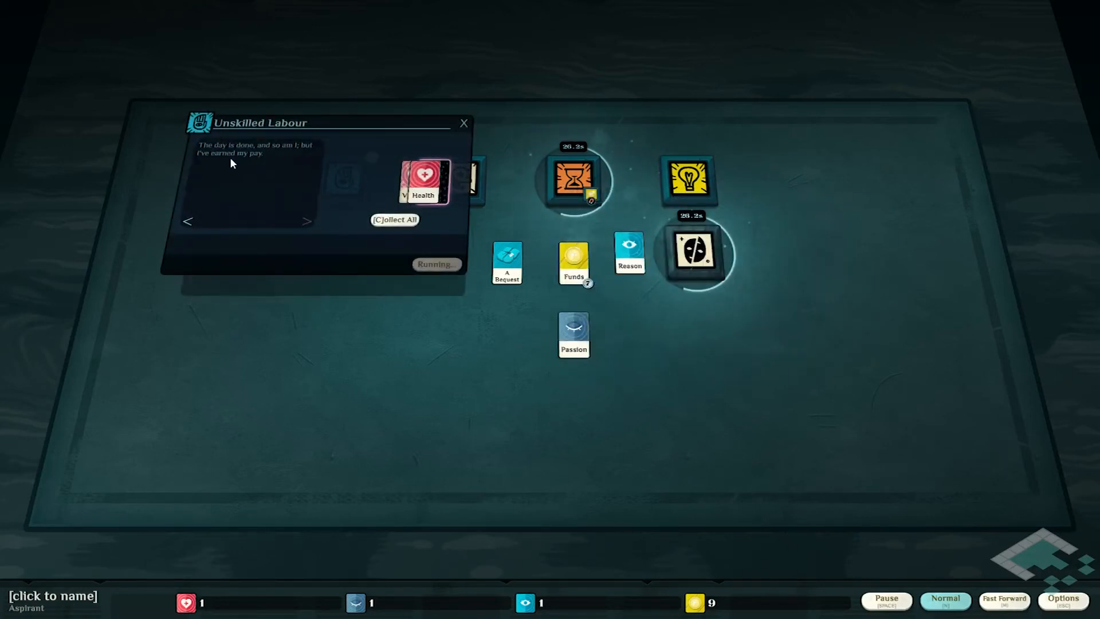
Recommit Health to Unskilled Labour, start another shift, and close its window.
left_click_drag(423, 178, 348, 349)
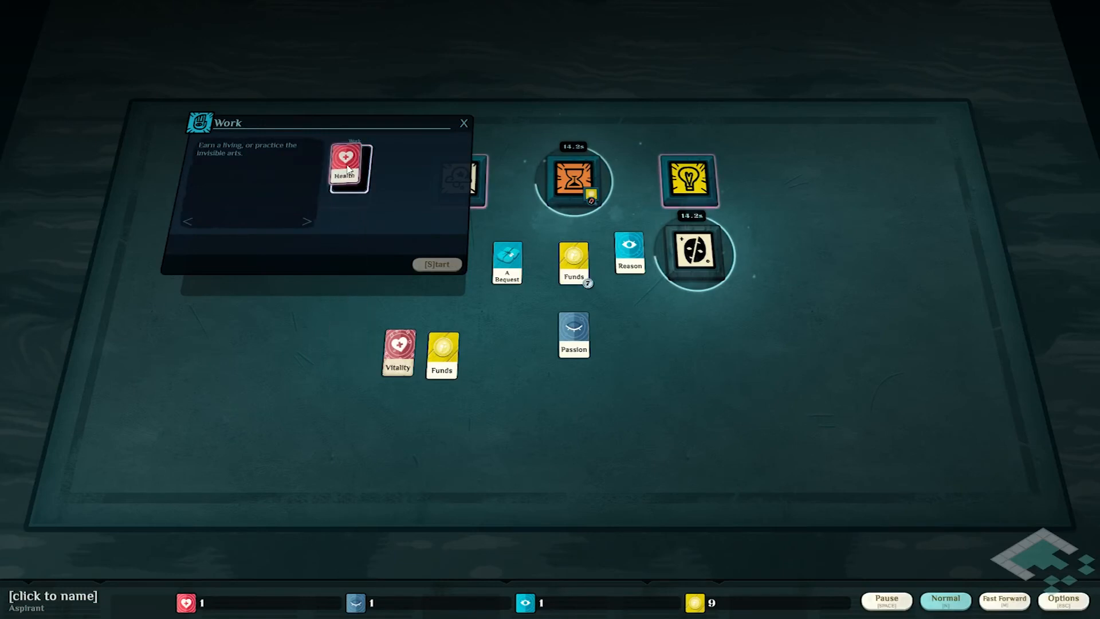
left_click(435, 264)
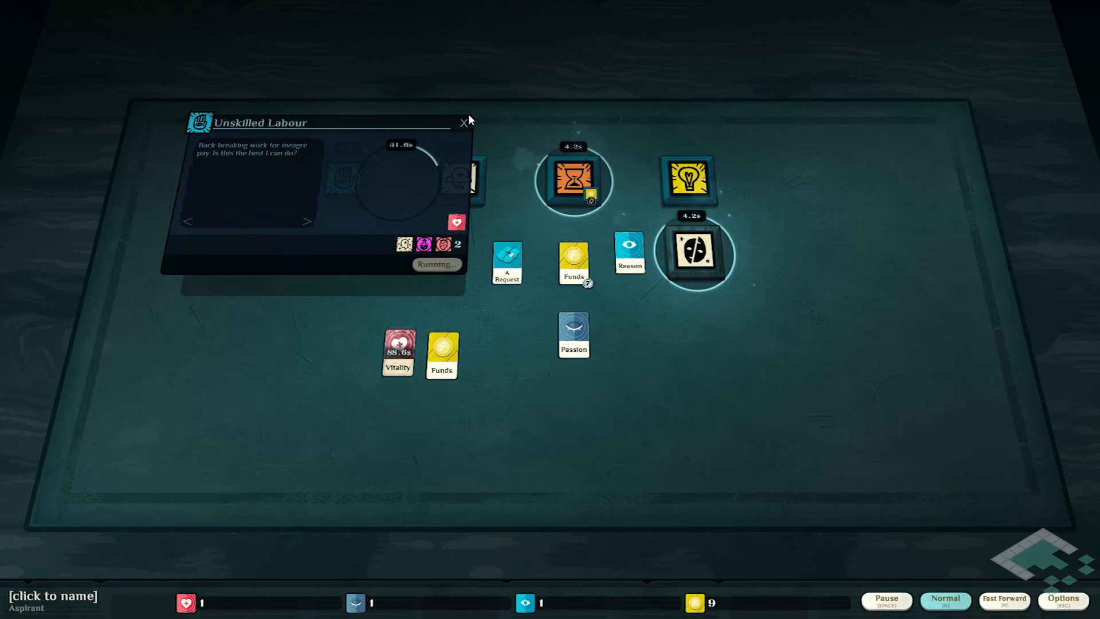
left_click(464, 122)
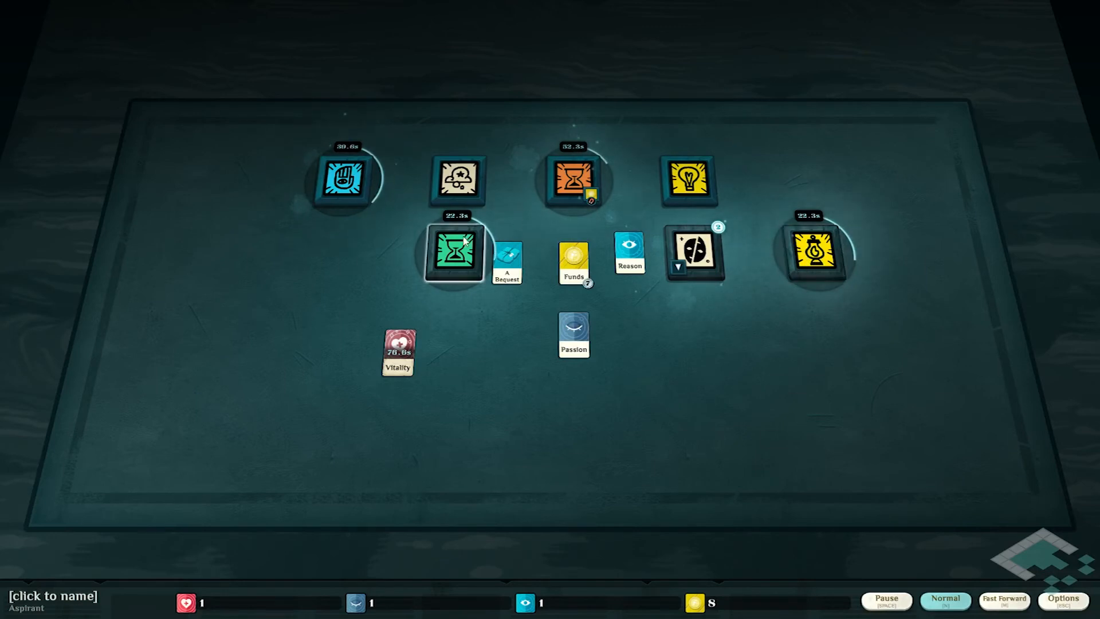
Collect Erudition from Study, then Fatigued Health and Vitality from the finished labour.
left_click(453, 252)
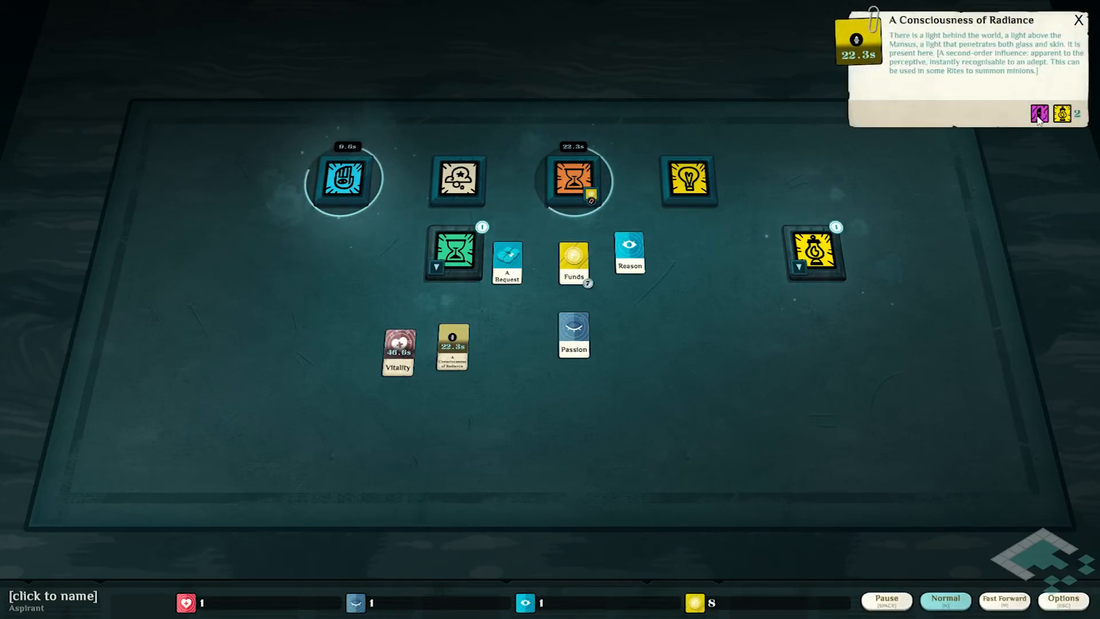
mouse_move(1038, 112)
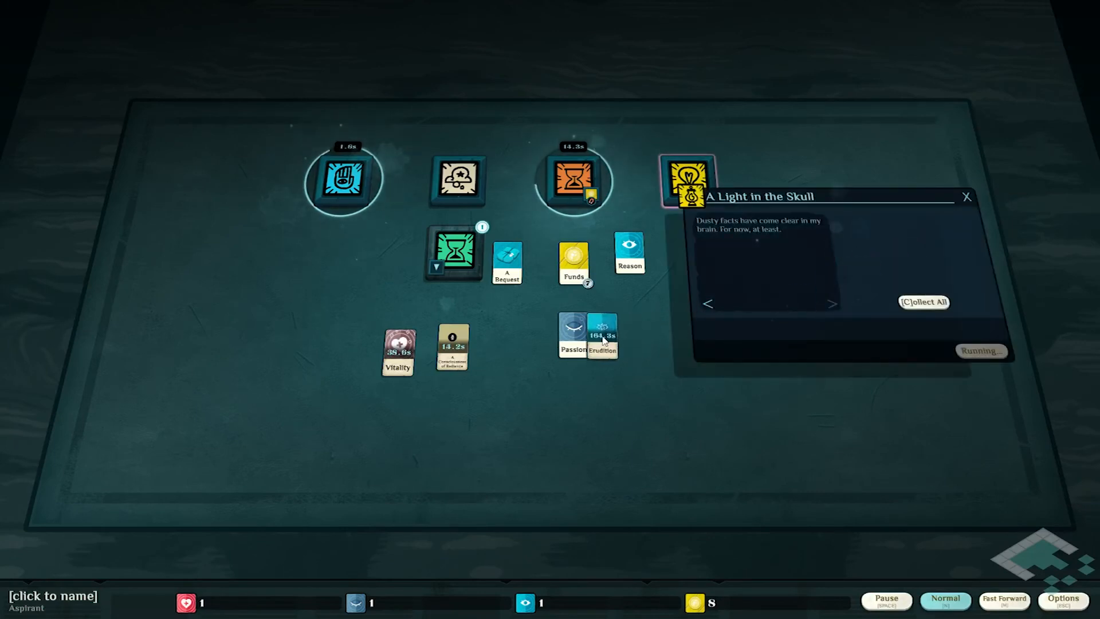
left_click(922, 302)
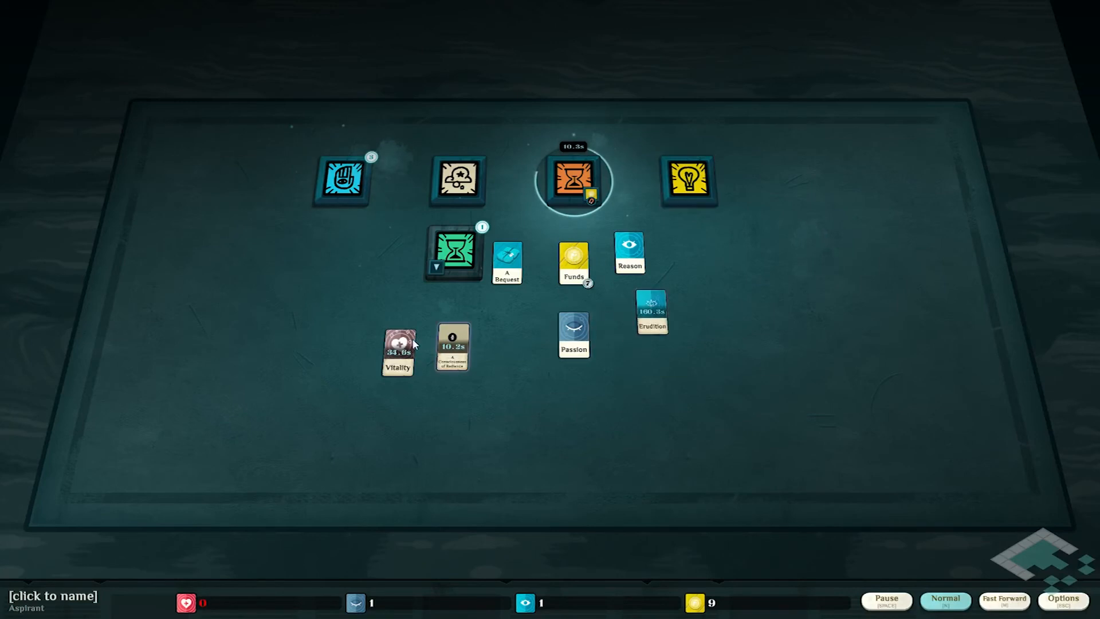
left_click(341, 180)
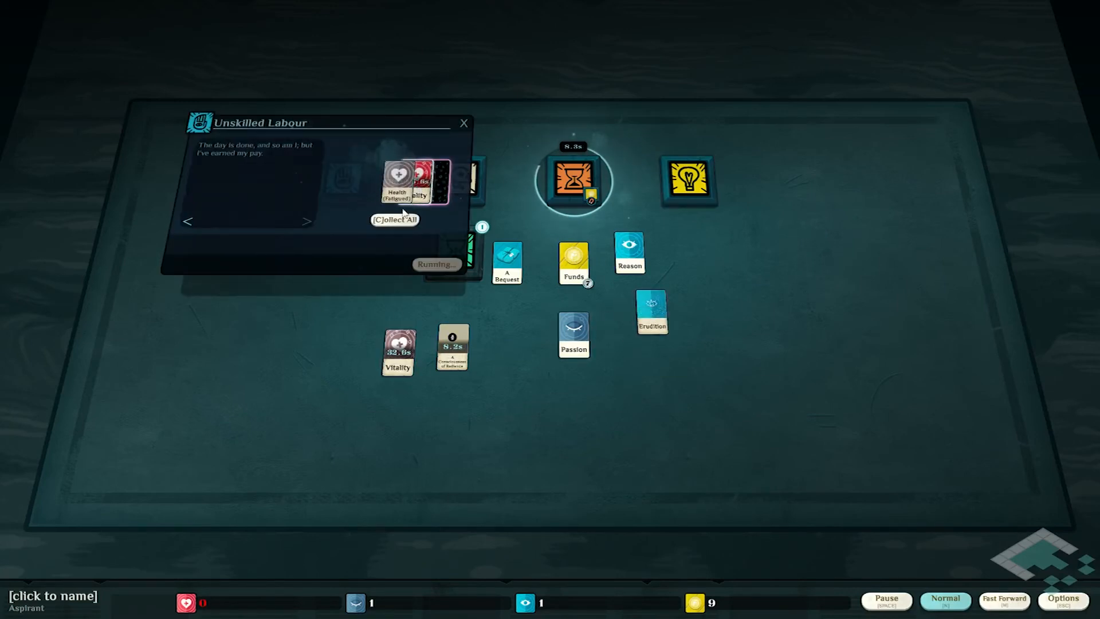
left_click(394, 220)
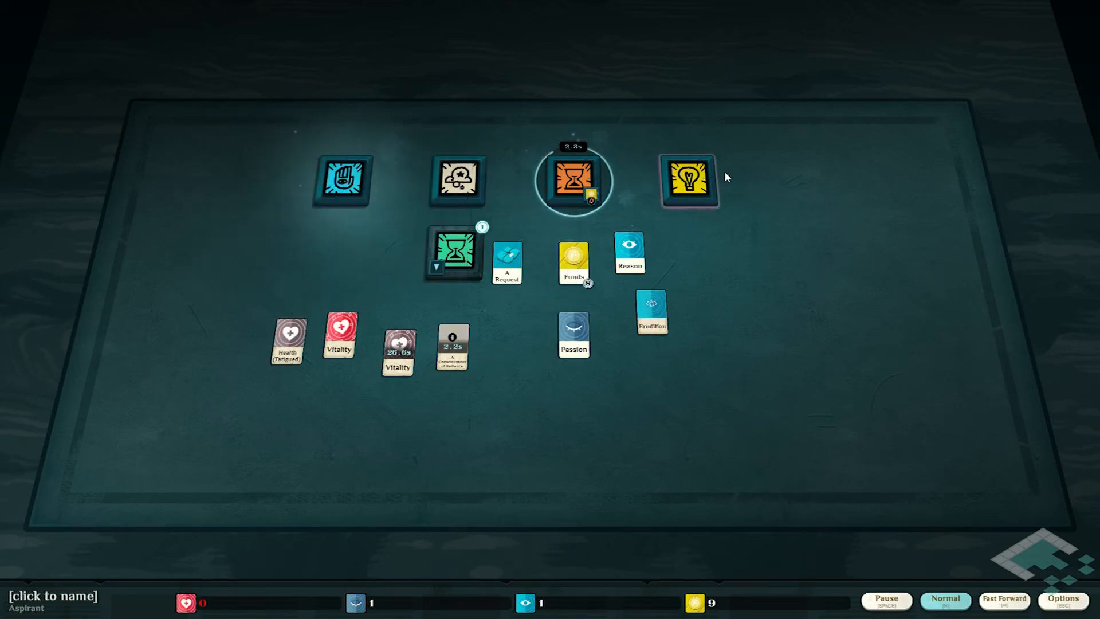
Put both Vitality cards into Study, start Exercise the Body, and close its panel.
left_click(688, 179)
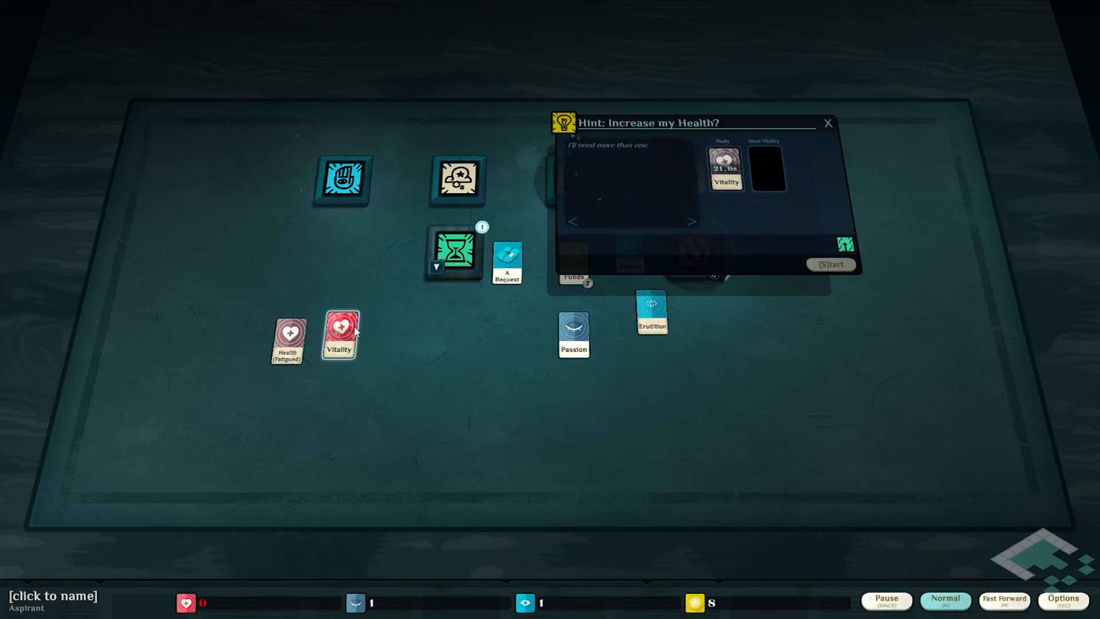
left_click_drag(339, 335, 779, 168)
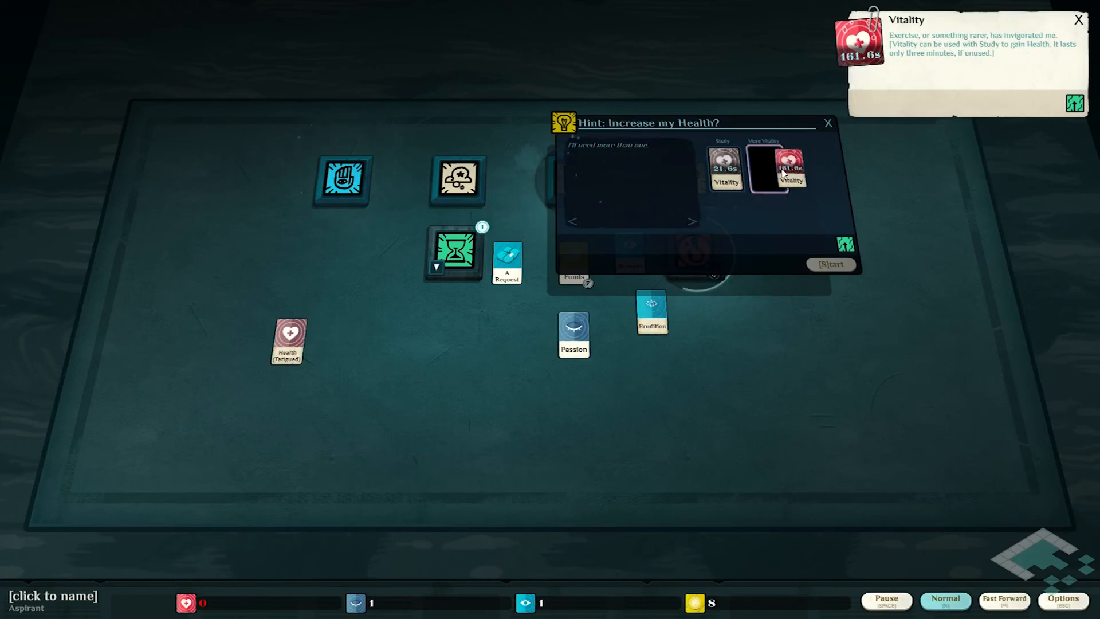
left_click(830, 264)
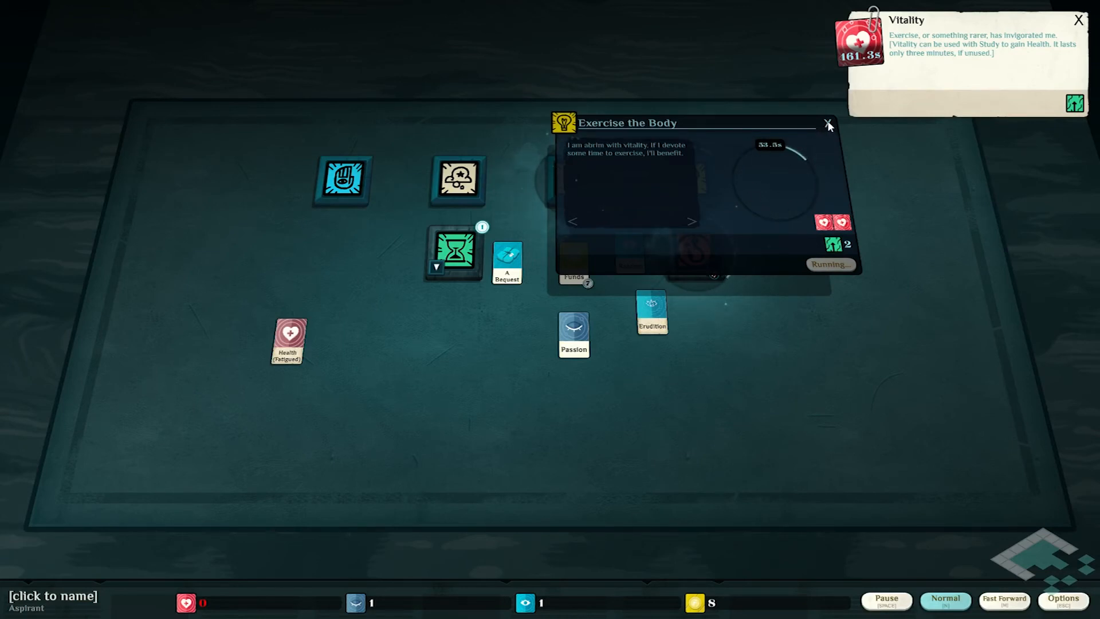
left_click(829, 122)
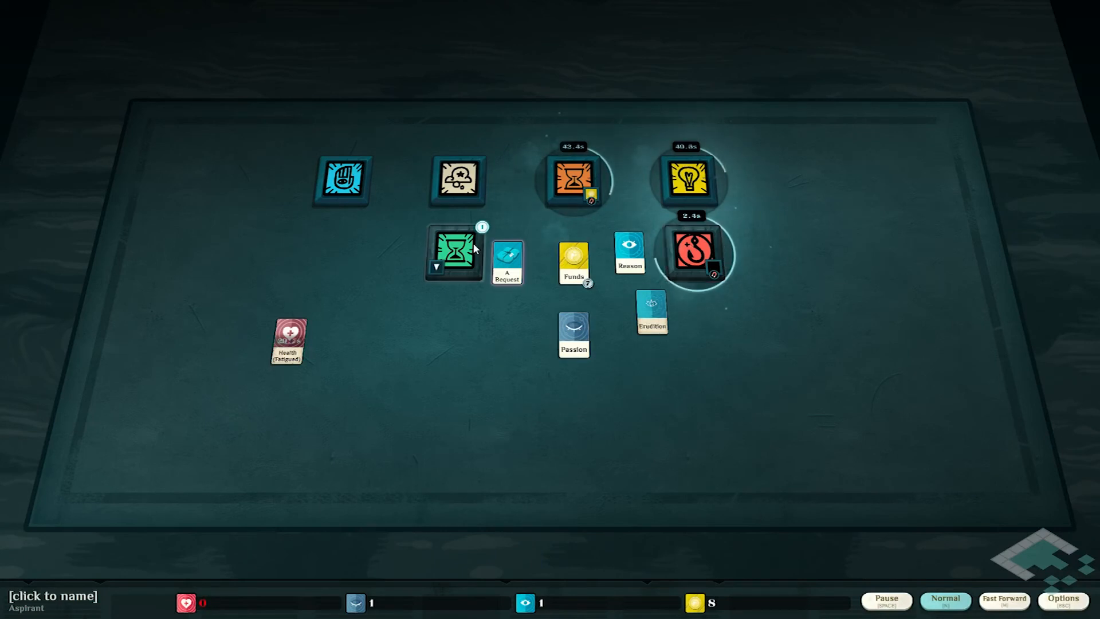
Collect A Pleasant Day's Contentment card onto the board and pause the game.
left_click(454, 252)
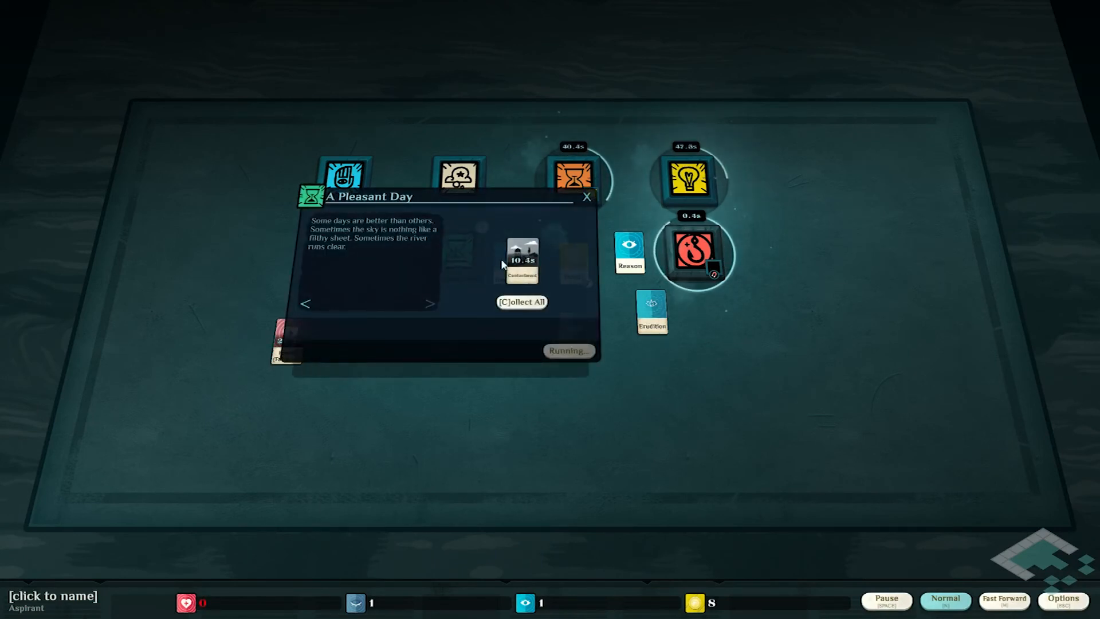
left_click(522, 302)
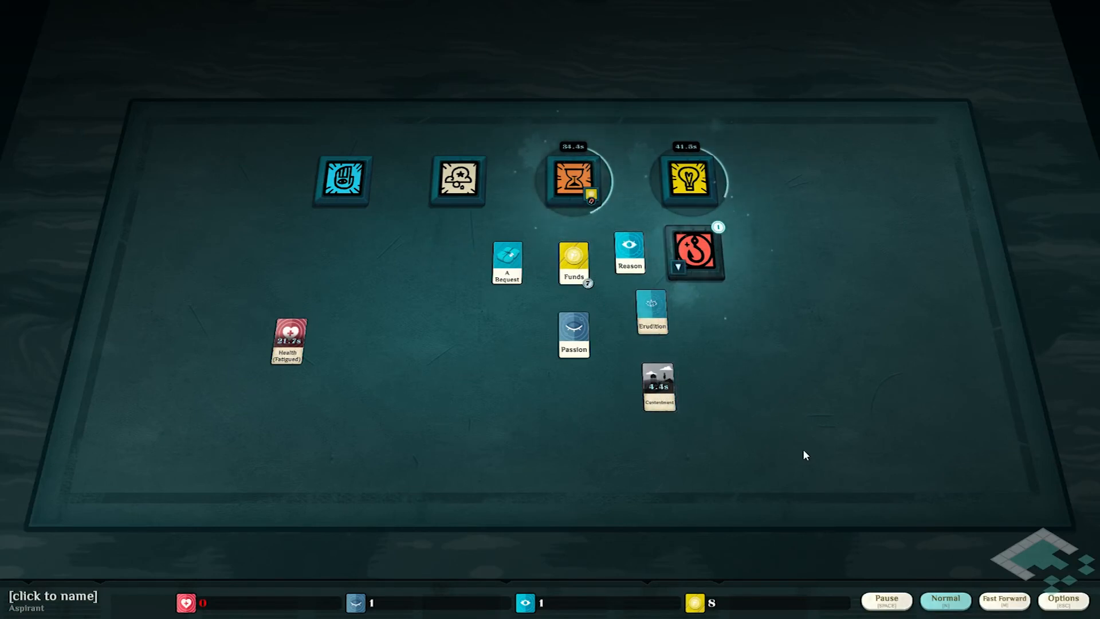
left_click(885, 601)
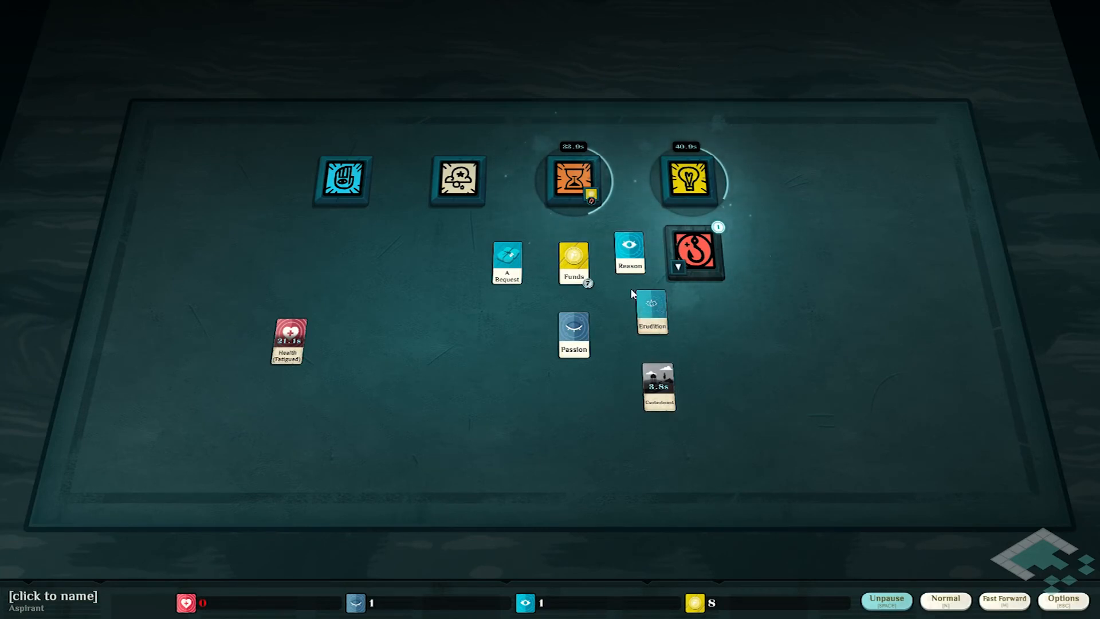
Read the Contentment card's details, then close the card detail panels.
left_click(573, 335)
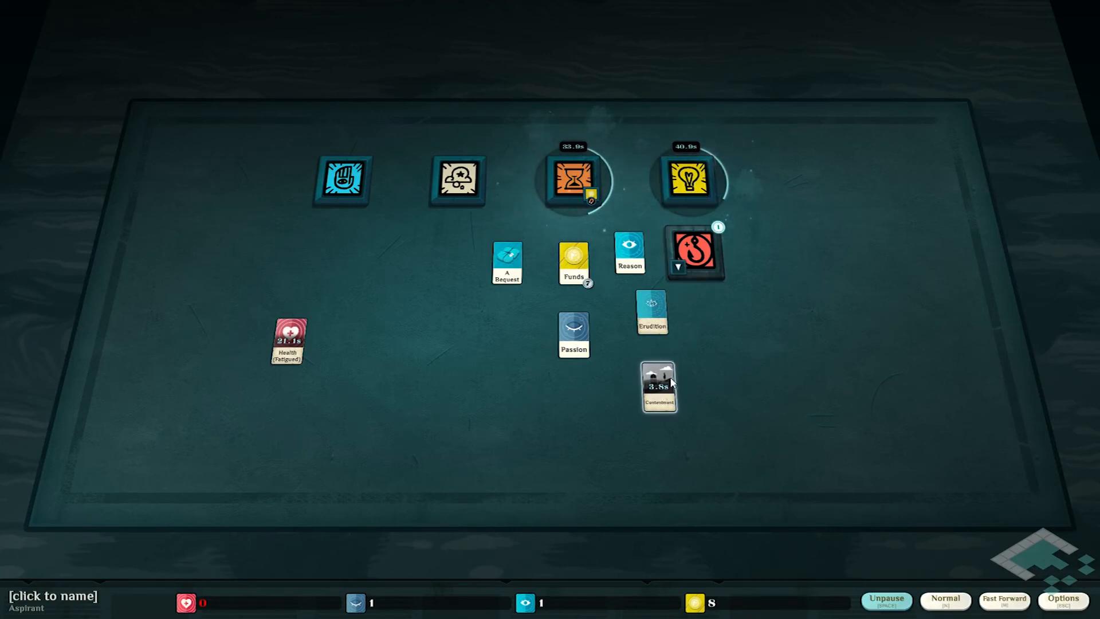
left_click(657, 386)
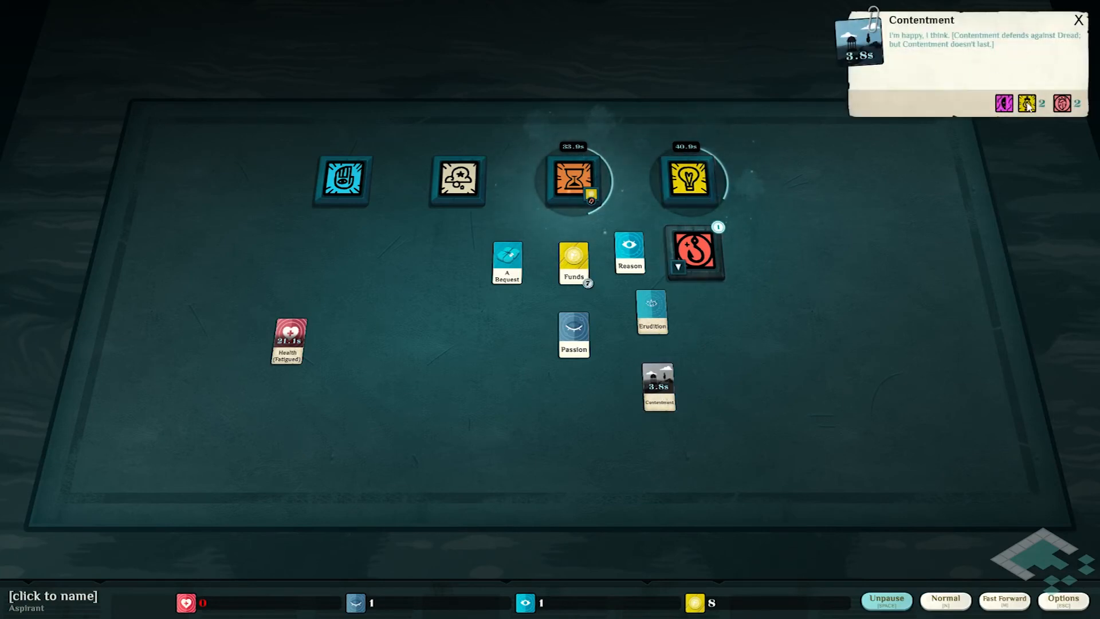
mouse_move(1062, 104)
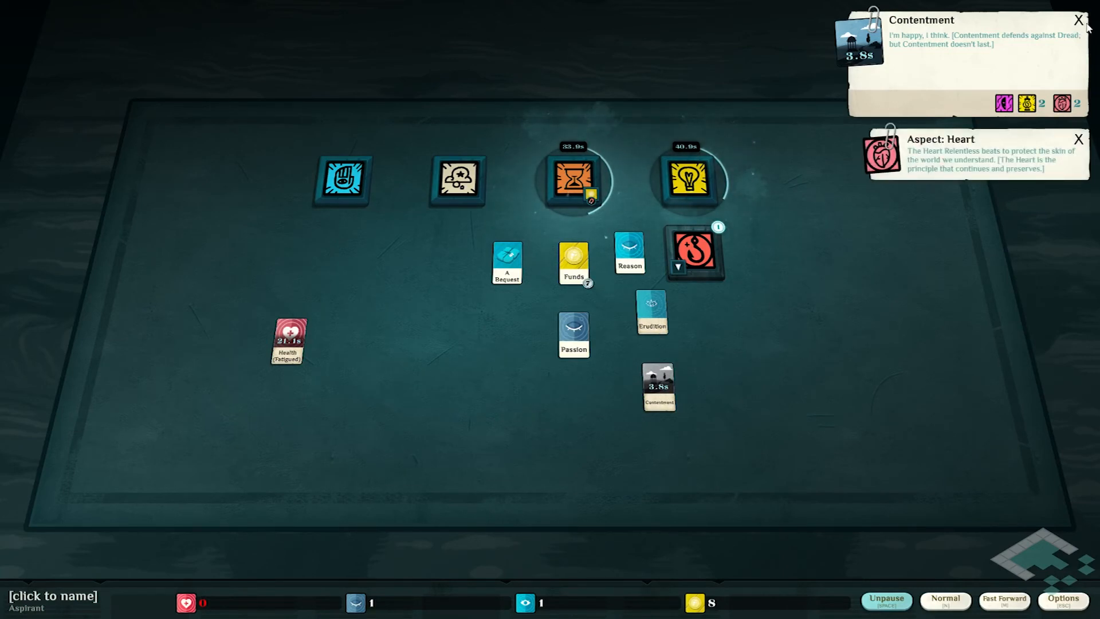
left_click(1078, 20)
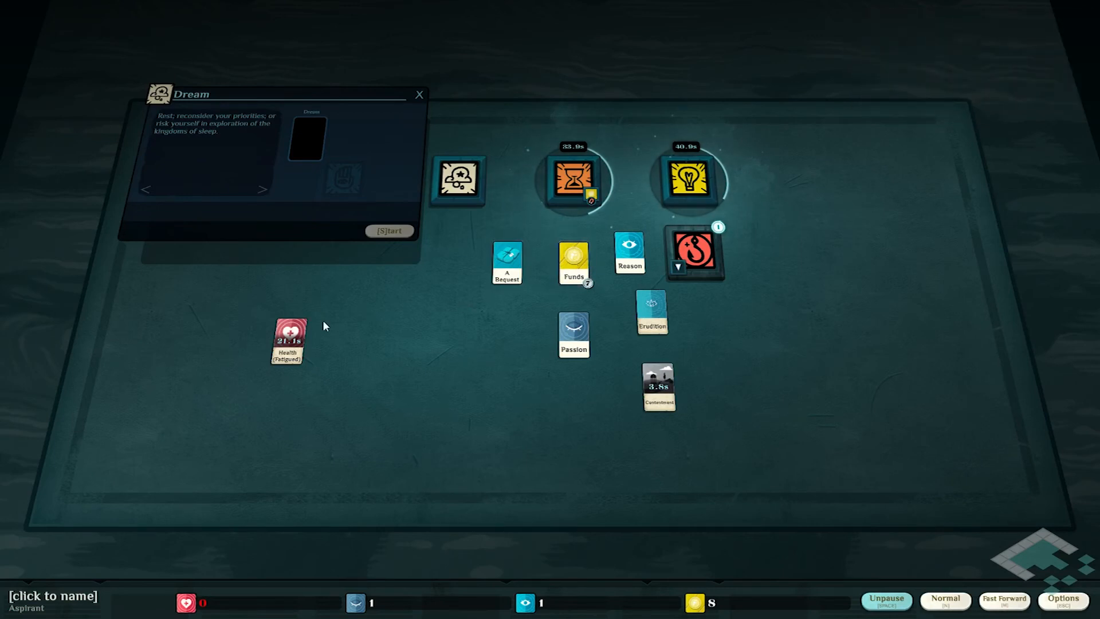
Move the Fatigued Health card beside A Bequest on the left of the board.
left_click_drag(287, 338, 312, 134)
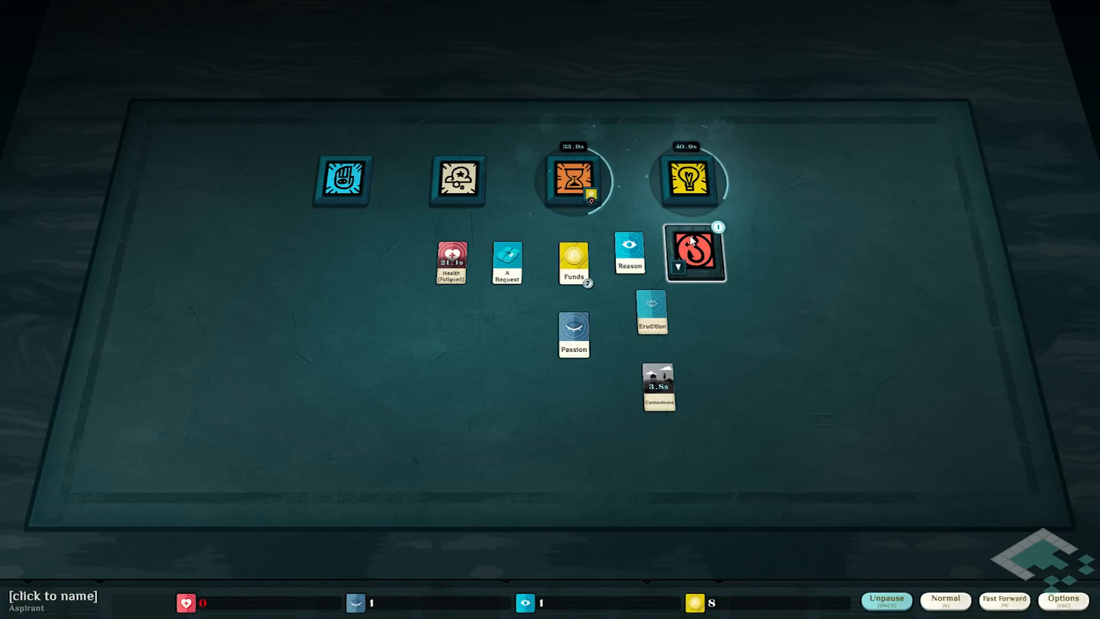
mouse_move(697, 196)
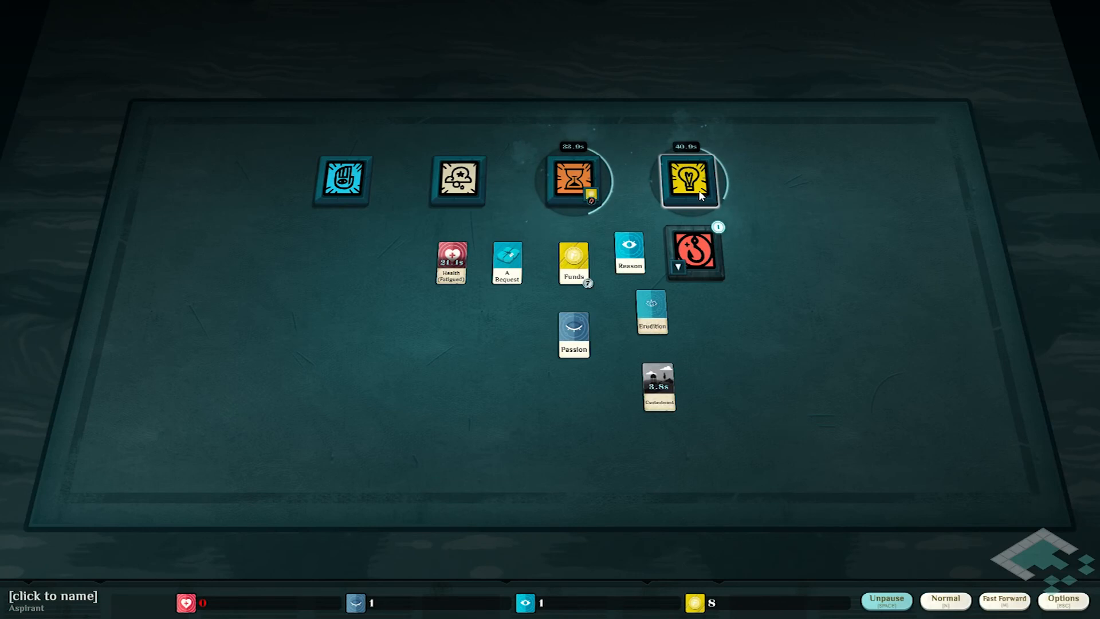
mouse_move(622, 143)
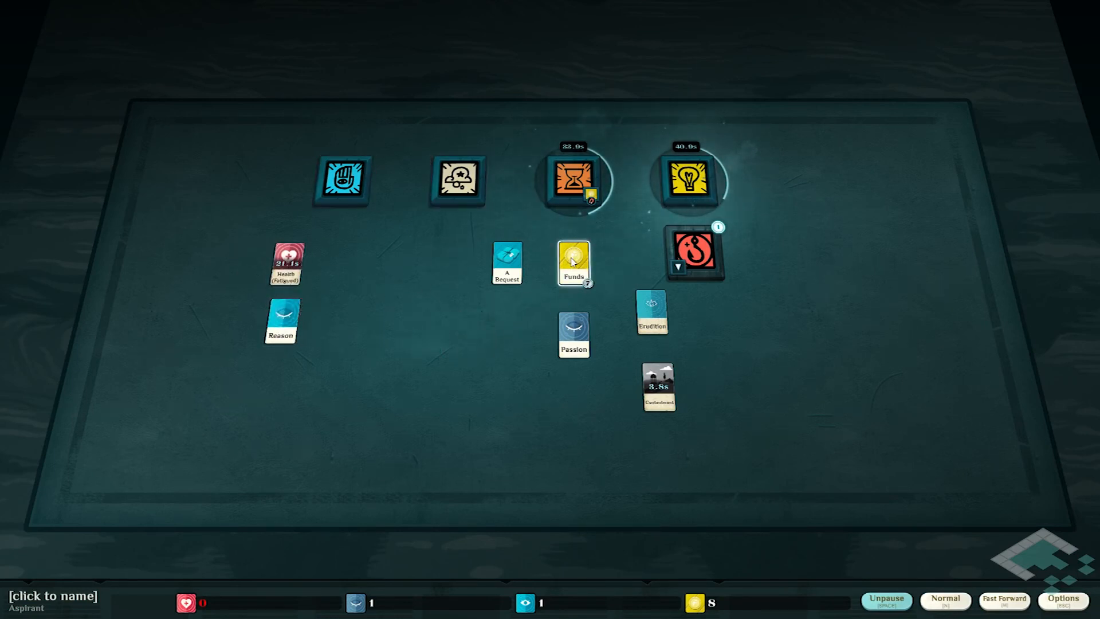
left_click_drag(573, 263, 268, 379)
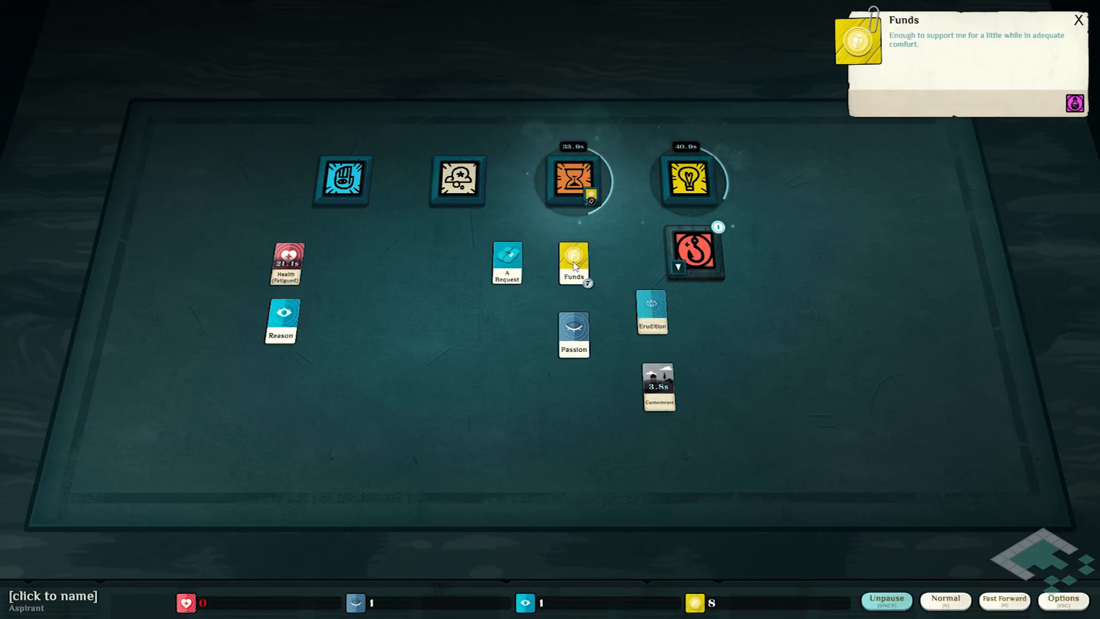
left_click(1078, 19)
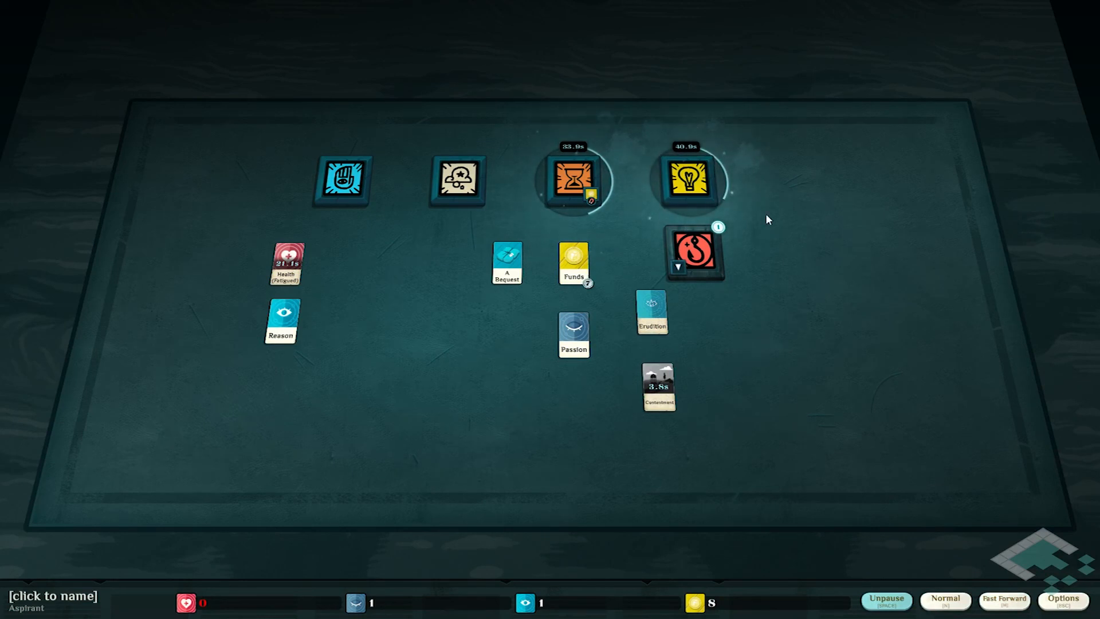
mouse_move(696, 334)
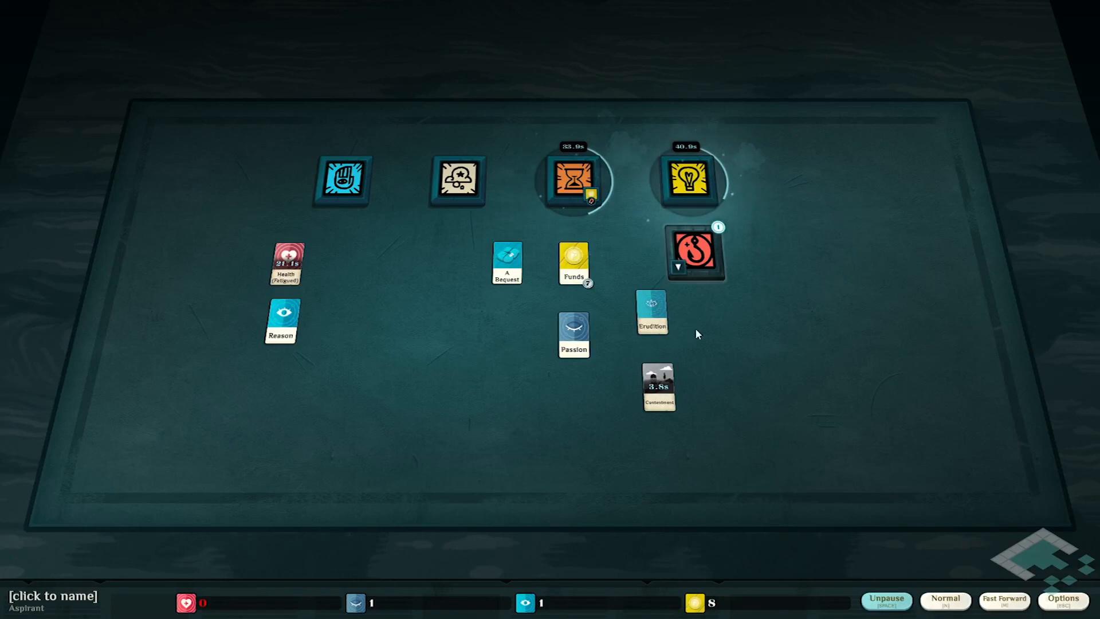